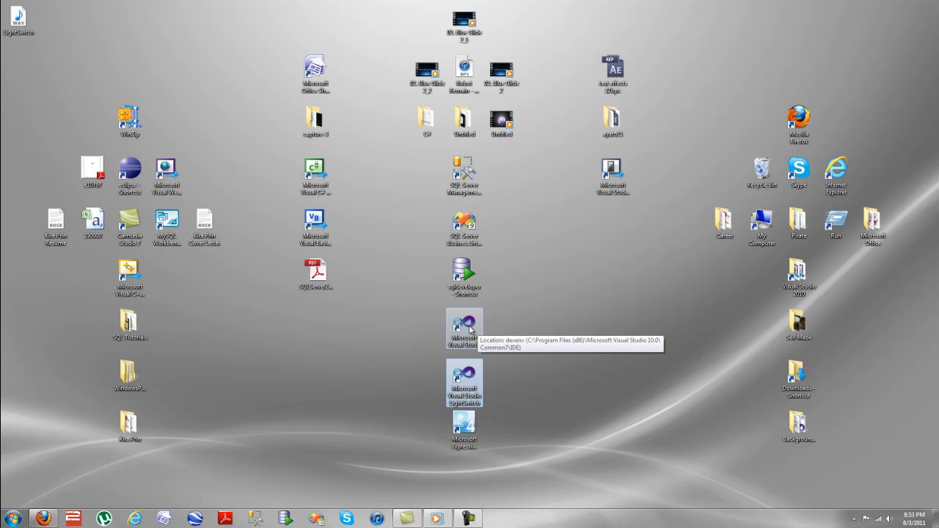
Step: Launch Visual Studio 2010 from its desktop shortcut so the Start Page shows
double_click(464, 329)
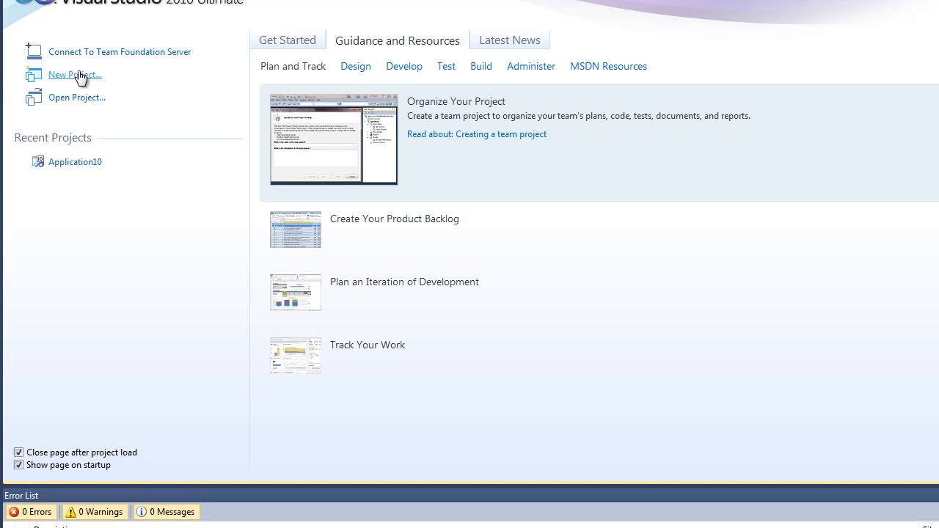
Step: Create a new LightSwitch Application (Visual C#) project keeping the name Application11
left_click(73, 73)
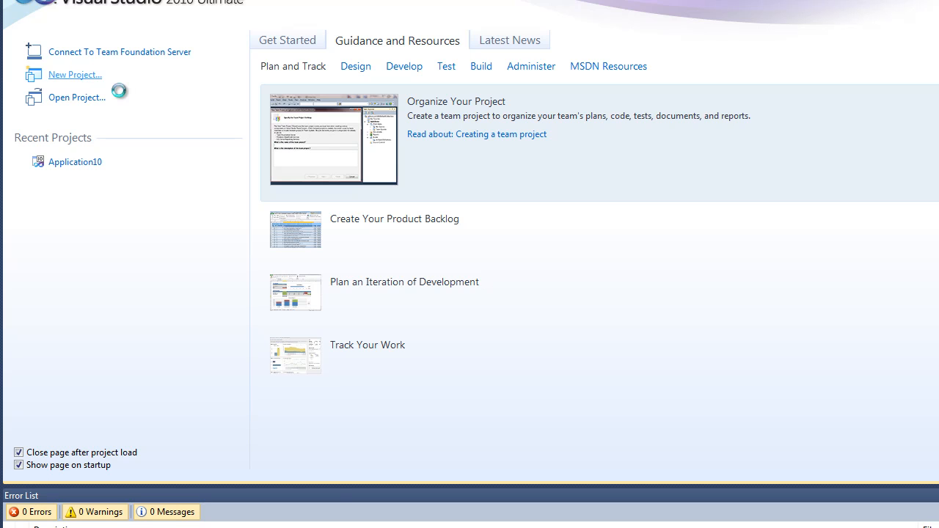
left_click(73, 74)
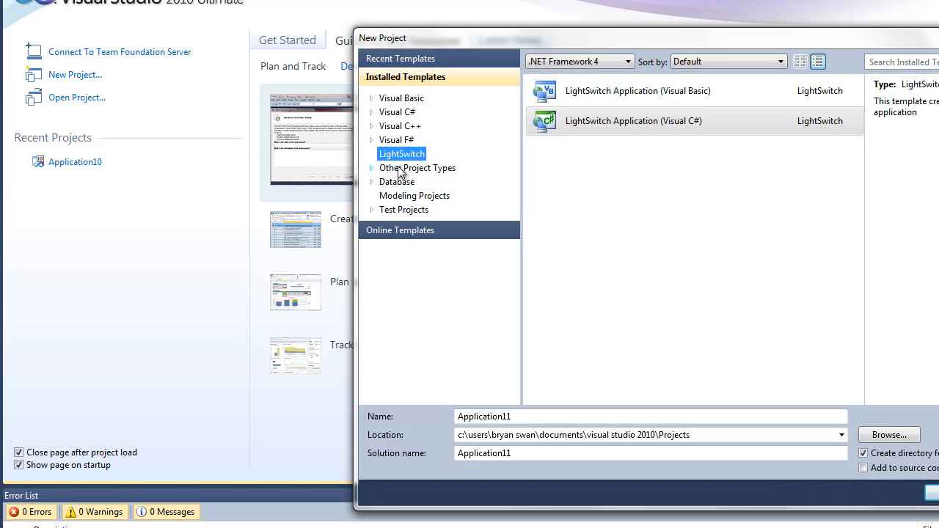
mouse_move(443, 173)
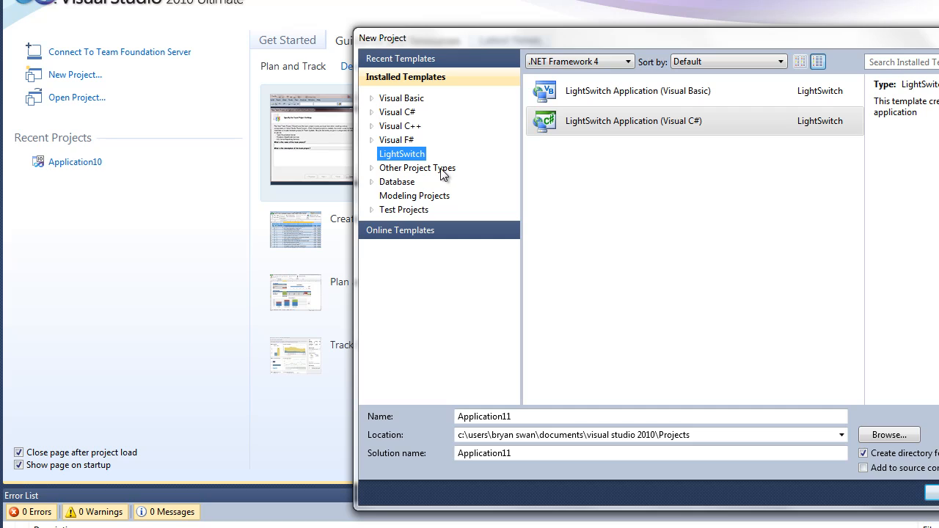
mouse_move(540, 147)
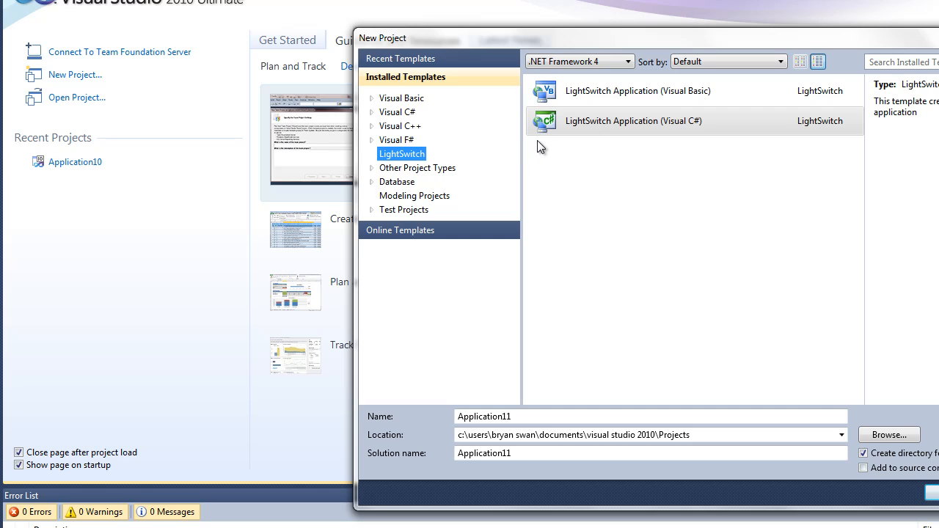
mouse_move(439, 179)
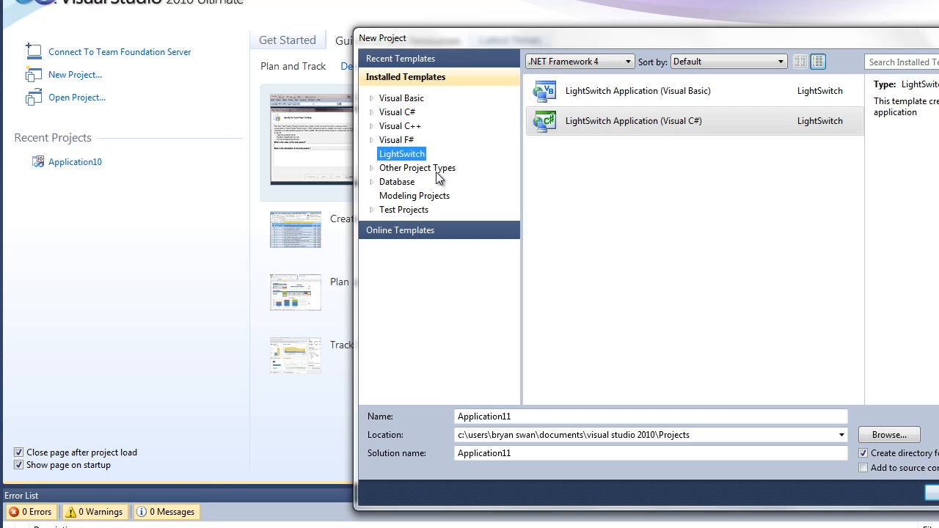
left_click(637, 91)
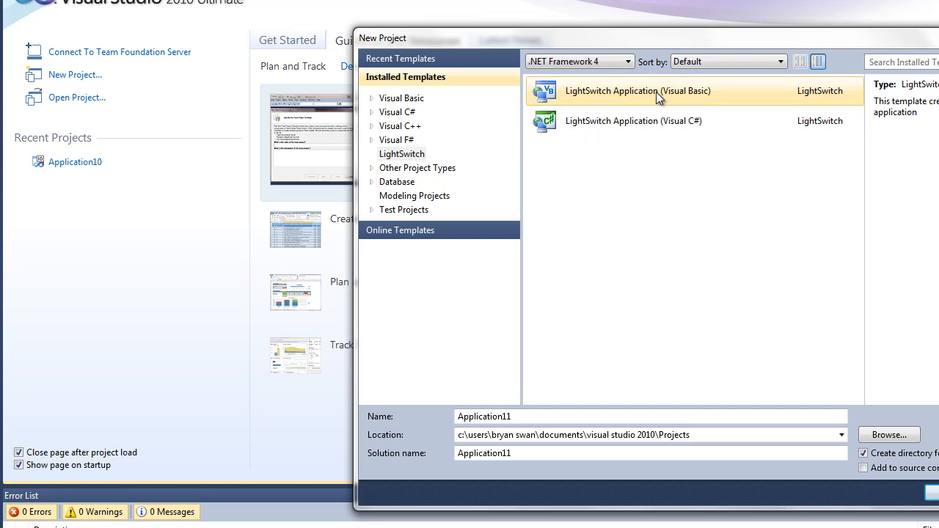
left_click(634, 120)
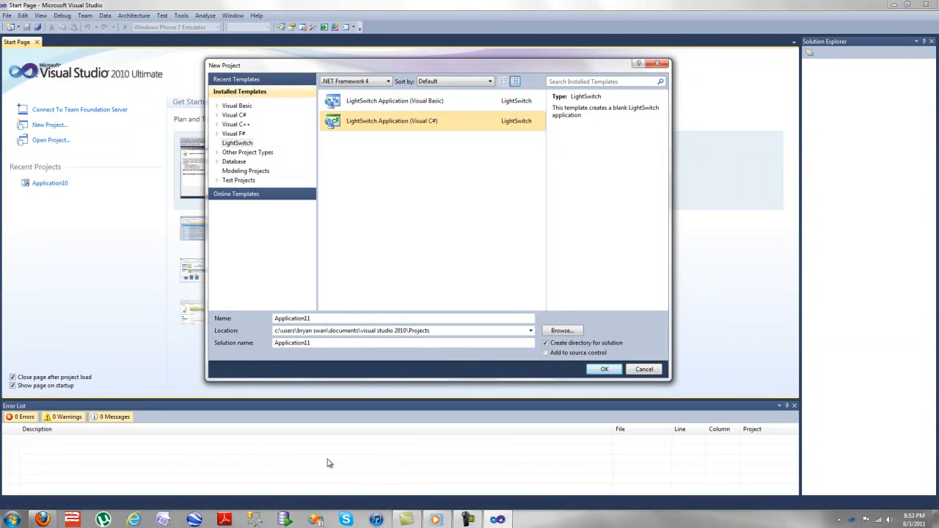
mouse_move(276, 150)
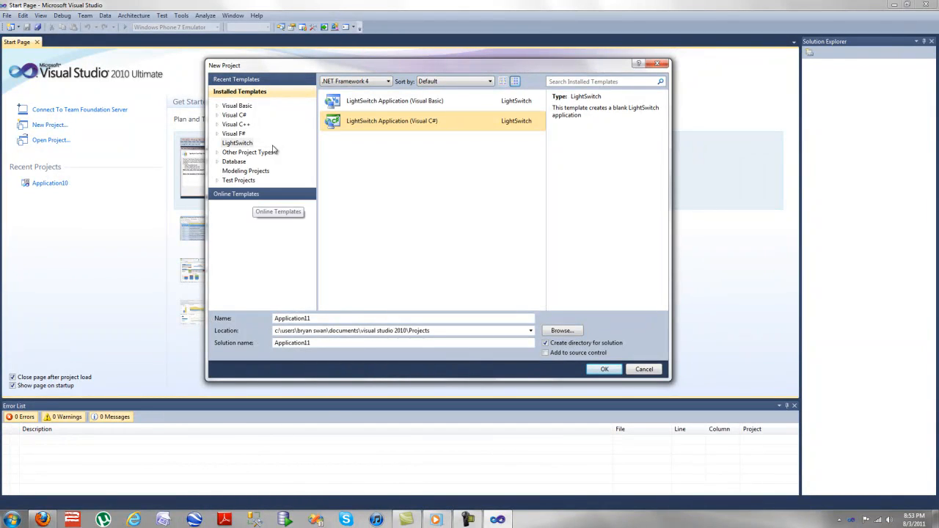
left_click(604, 369)
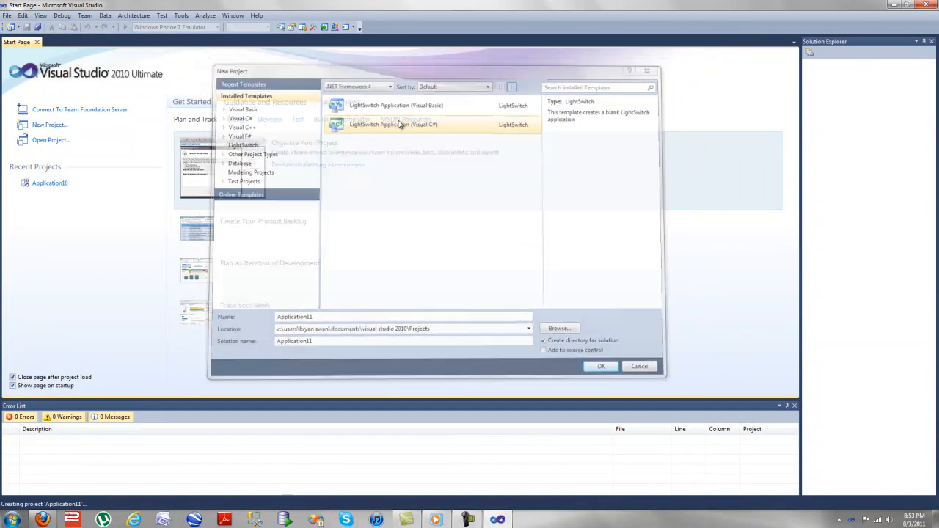
Step: Let the Application11 project finish creating and load its designer
left_click(601, 367)
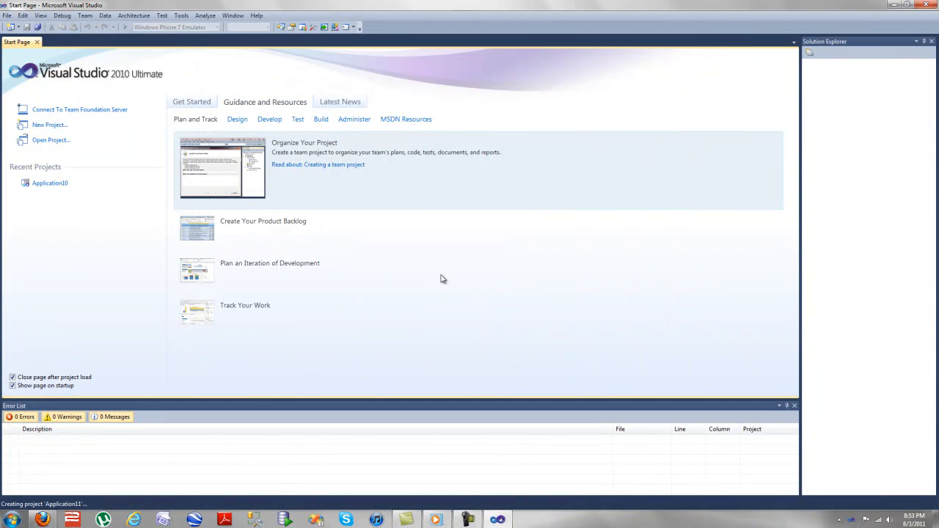
mouse_move(359, 249)
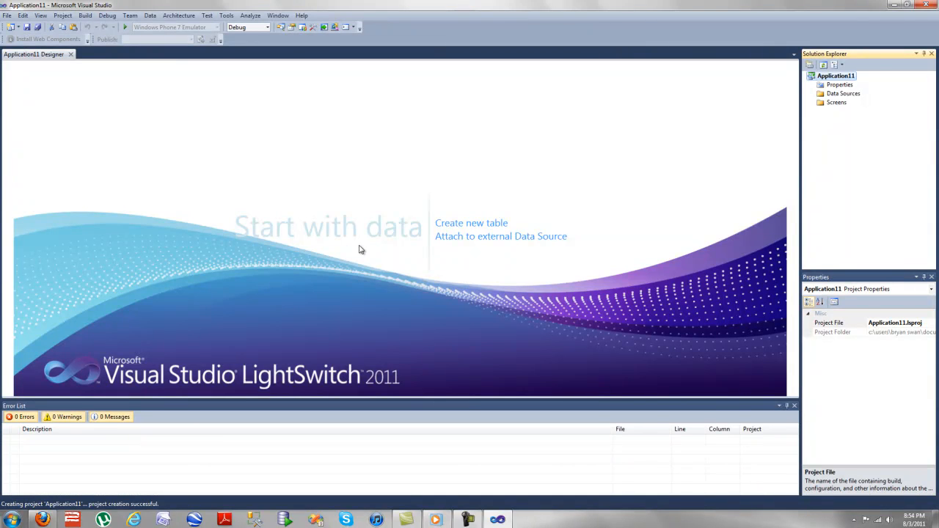
mouse_move(490, 236)
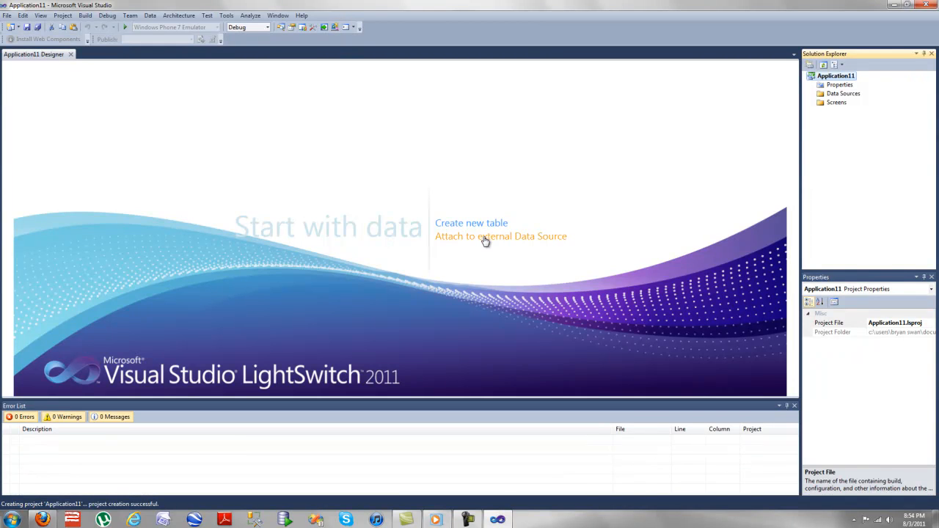
Step: Attach an external database data source connected to the AdventureWorksDW database
left_click(502, 234)
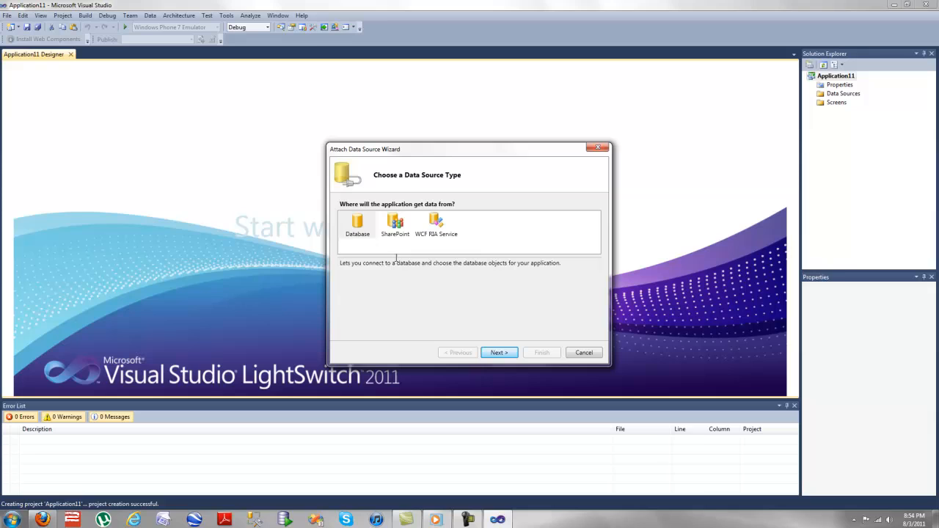
left_click(358, 226)
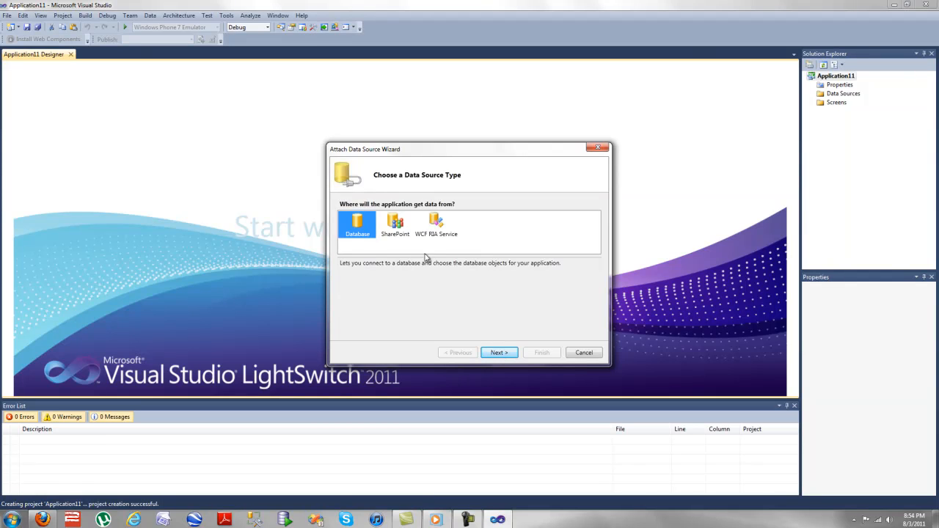
left_click(435, 226)
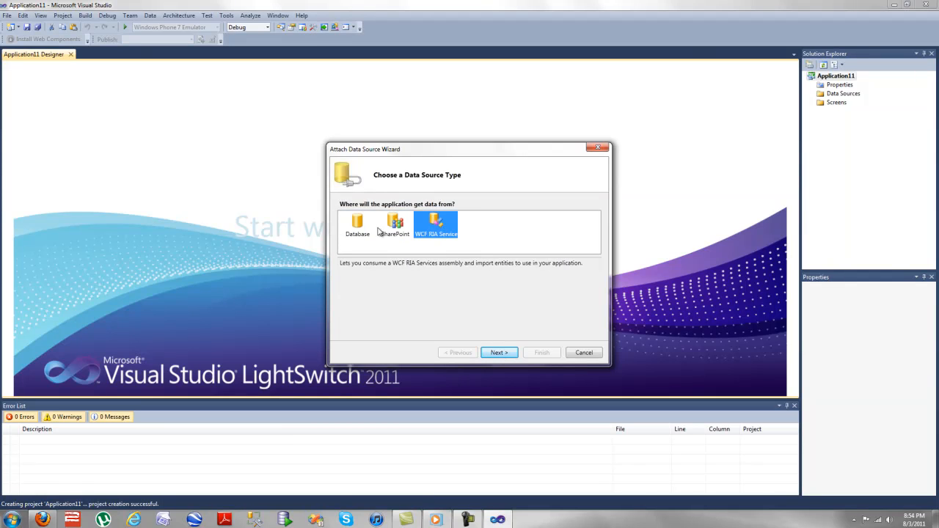
left_click(358, 227)
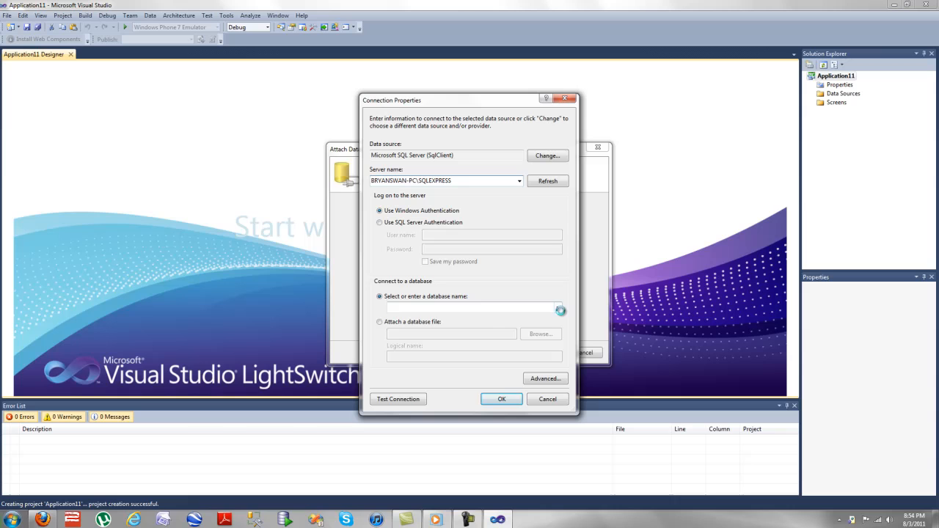
left_click(558, 309)
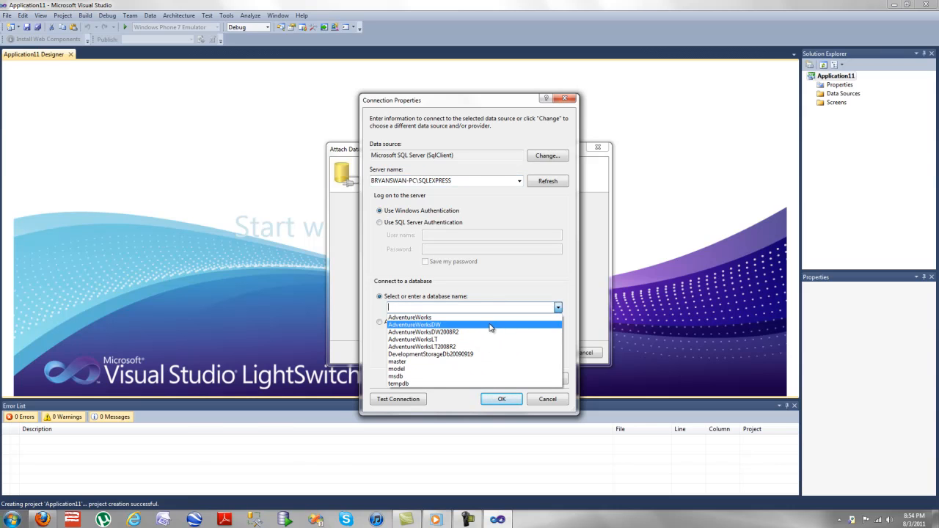
left_click(414, 324)
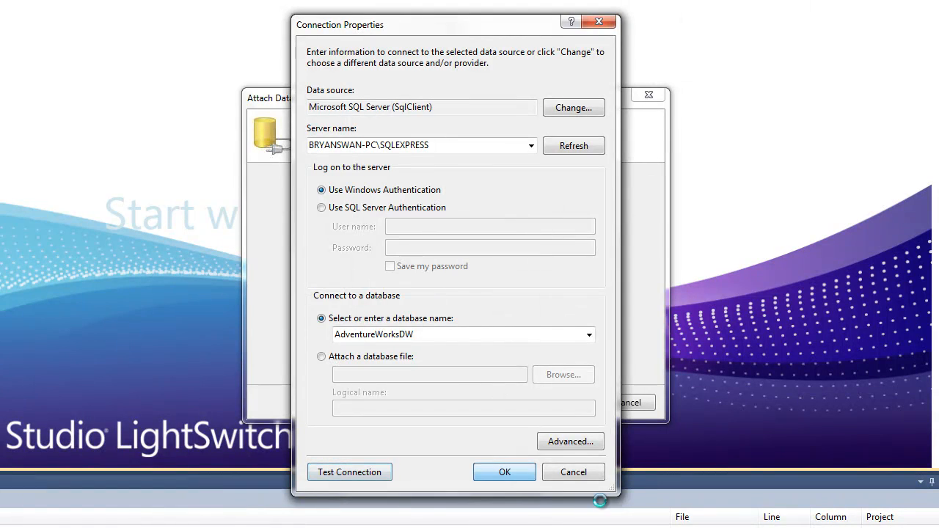
left_click(505, 473)
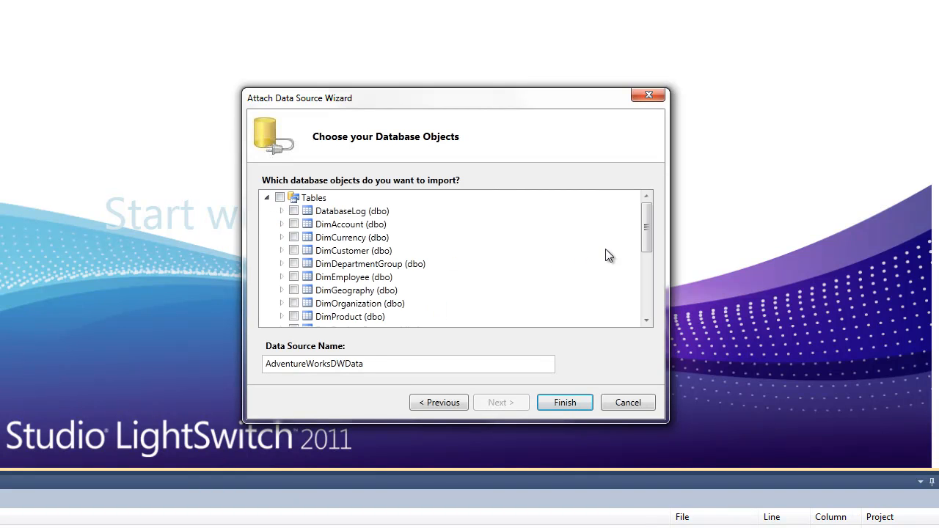
Step: Choose the DimAccount, DimCurrency and DimCustomer tables for import
scroll("down", 3)
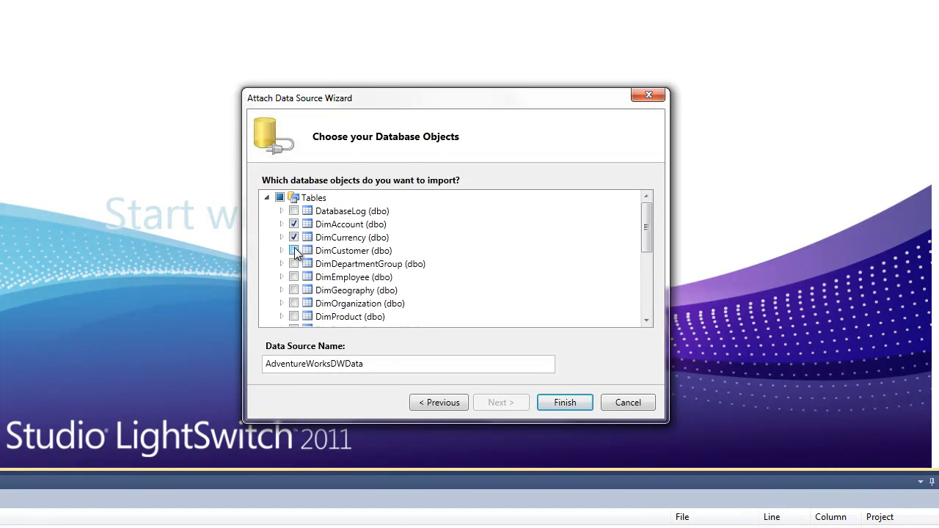
left_click(294, 249)
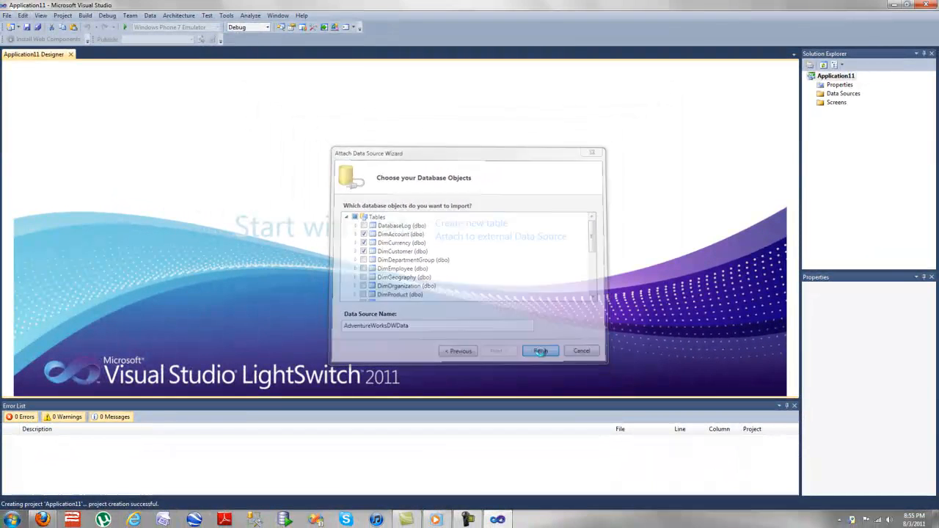
Step: Finish the import so DimAccounts, DimCurrencies and DimCustomers appear, and inspect DimAccount's AccountDescription field
left_click(540, 350)
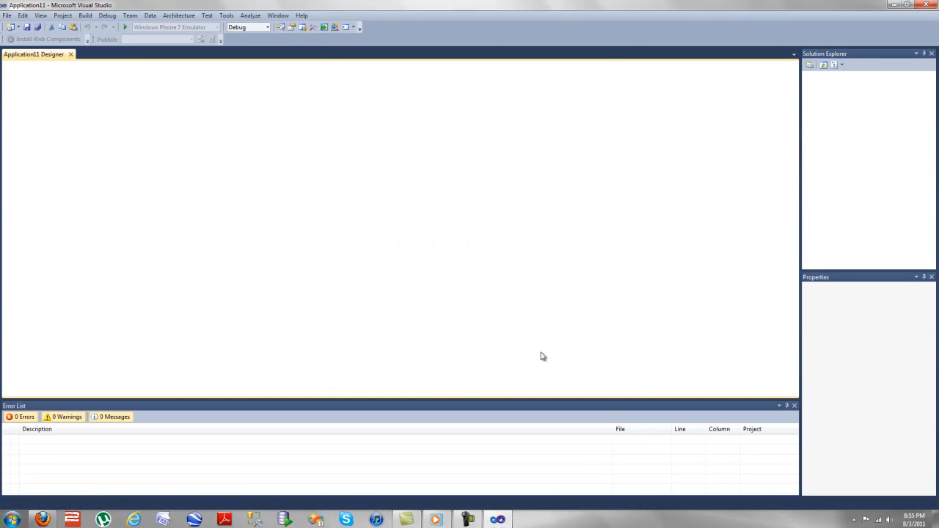
mouse_move(229, 188)
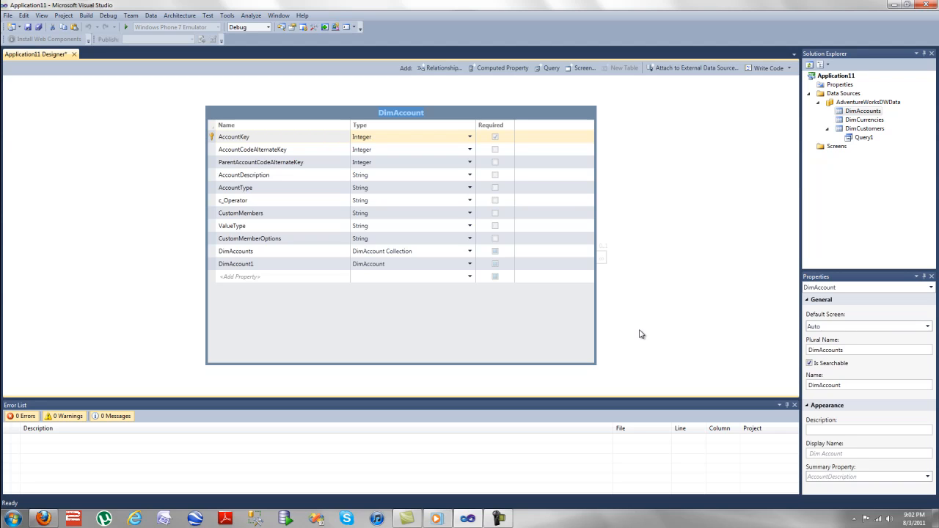
mouse_move(276, 136)
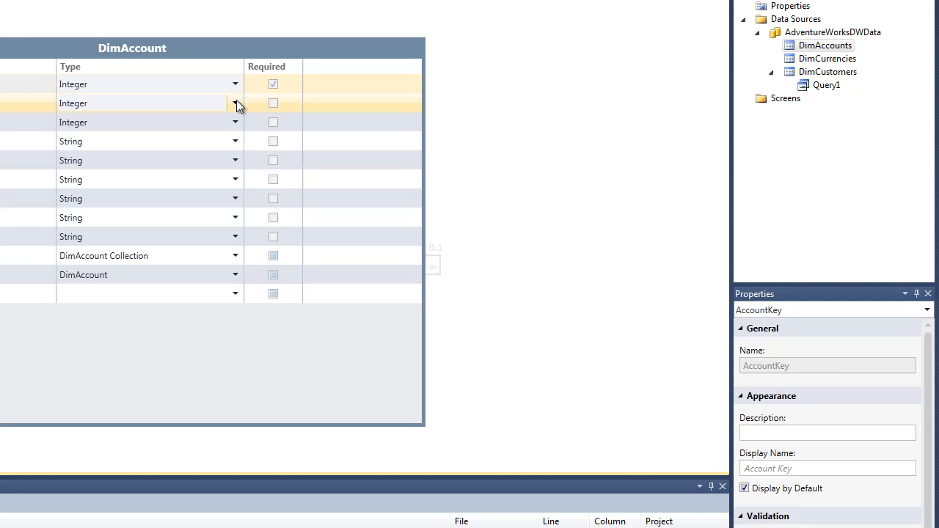
left_click(132, 141)
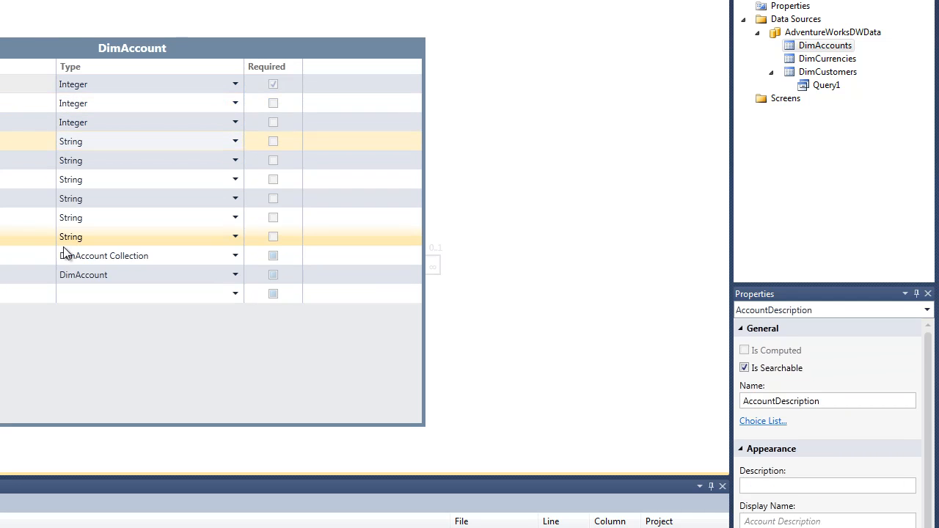
left_click(825, 44)
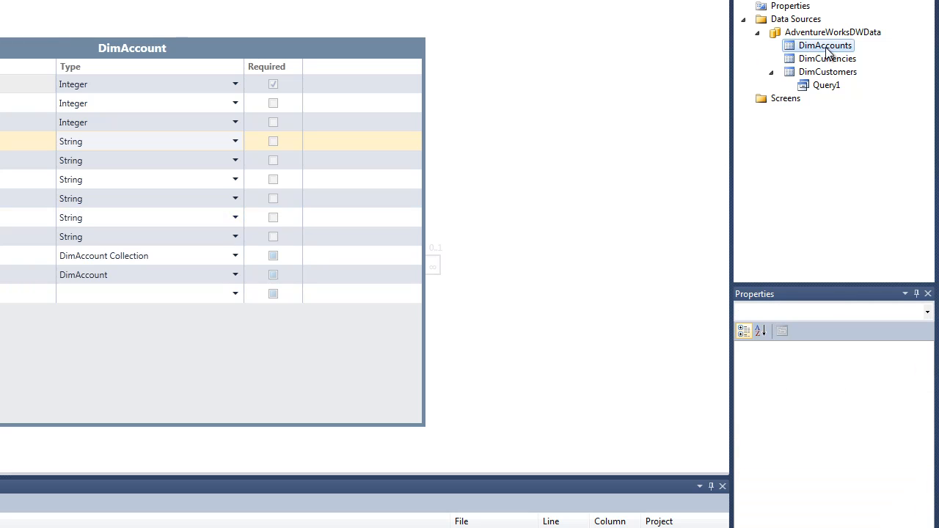
Step: Add Query1 filtering and sorting on AddressLine1 ascending with a String parameter
right_click(825, 44)
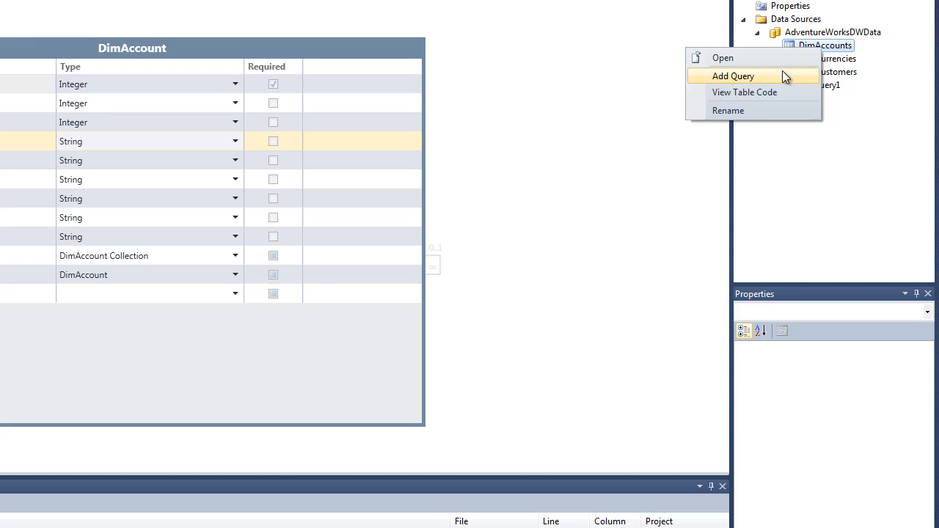
left_click(733, 76)
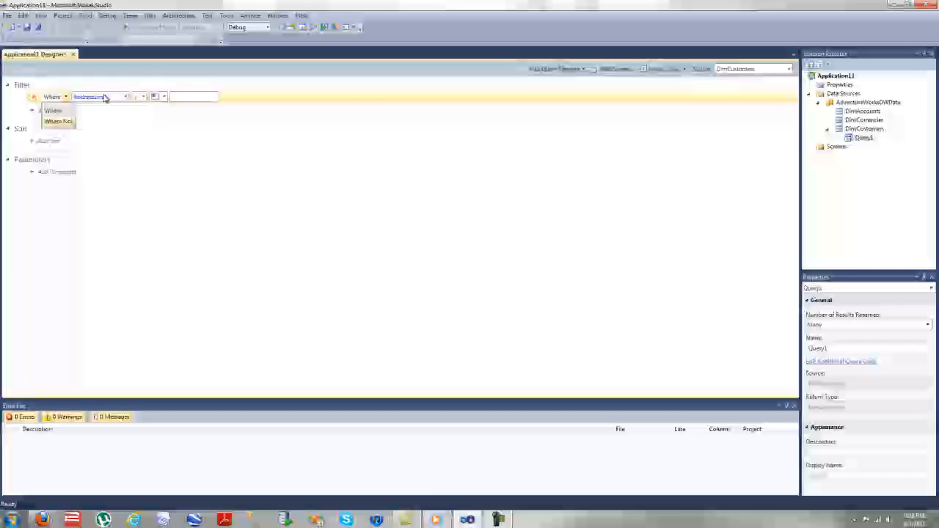
left_click(143, 97)
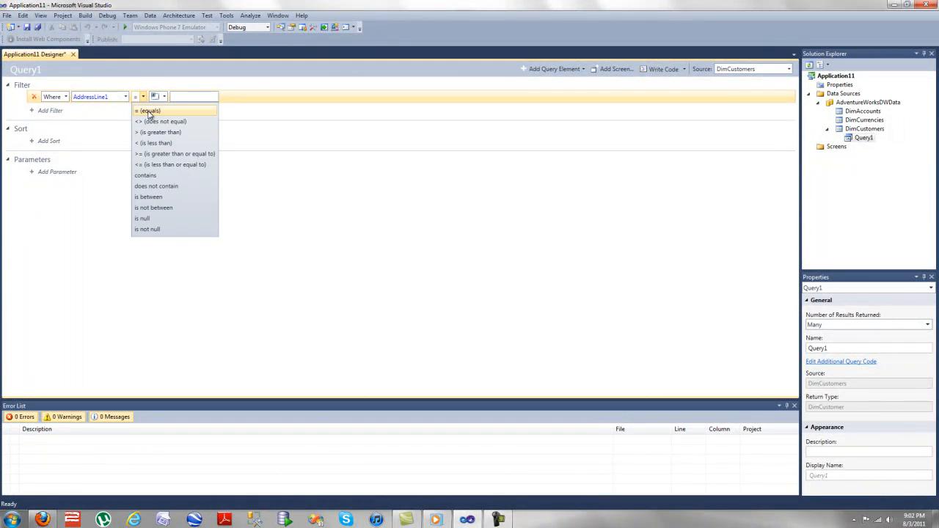
mouse_move(150, 121)
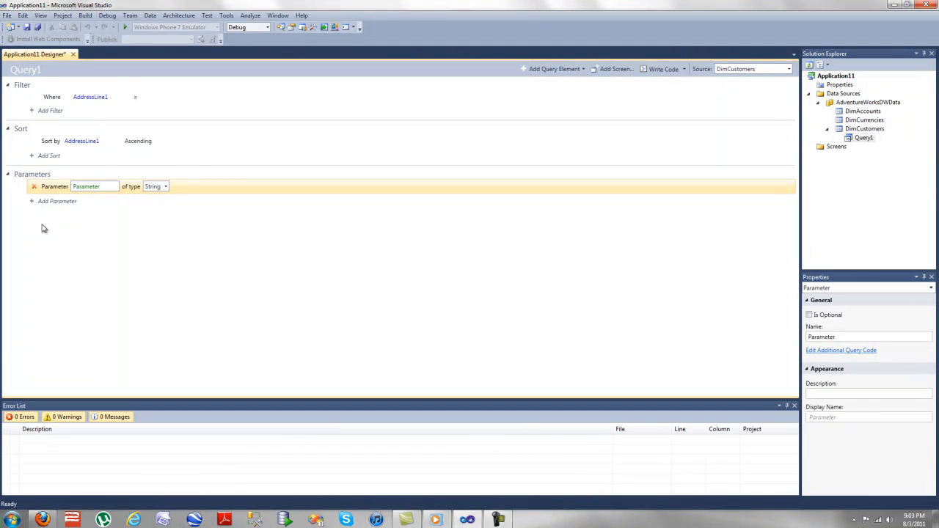
mouse_move(311, 233)
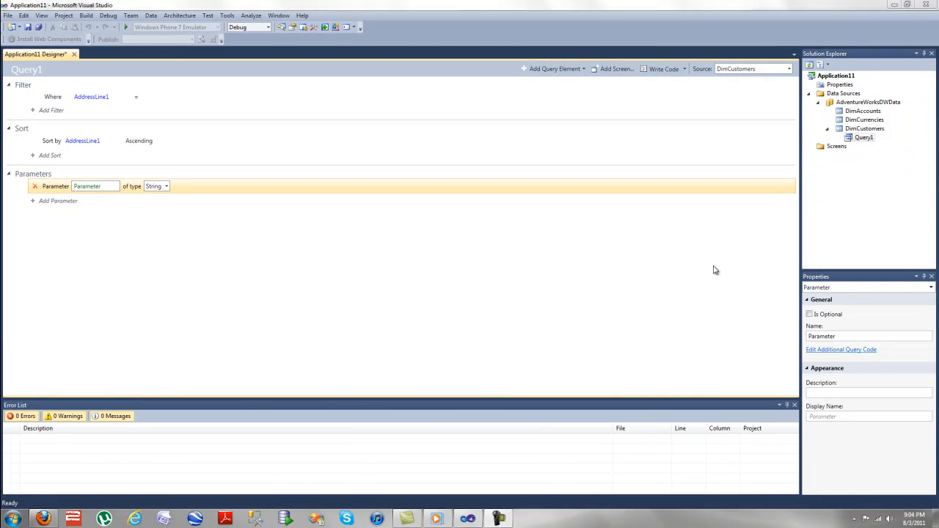
left_click(836, 147)
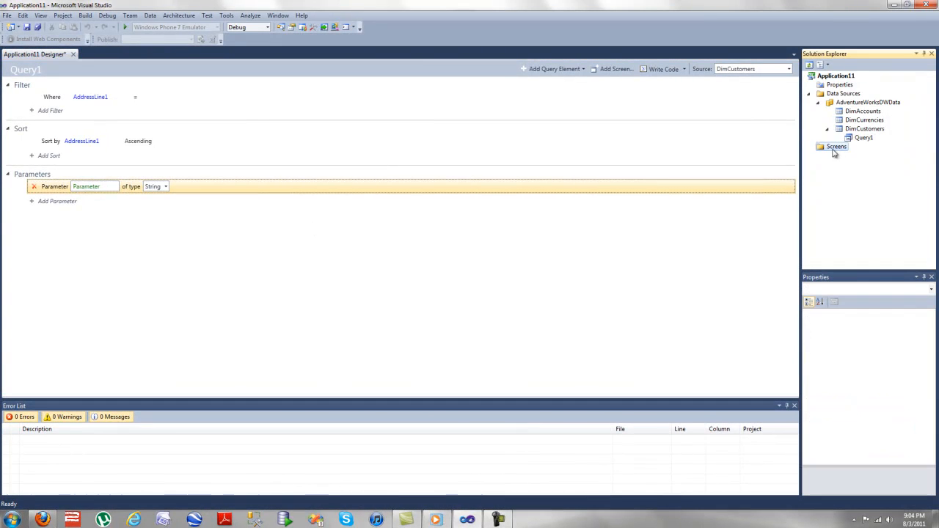
Step: Start a new screen and preview the editable grid, new data and search data templates
right_click(837, 147)
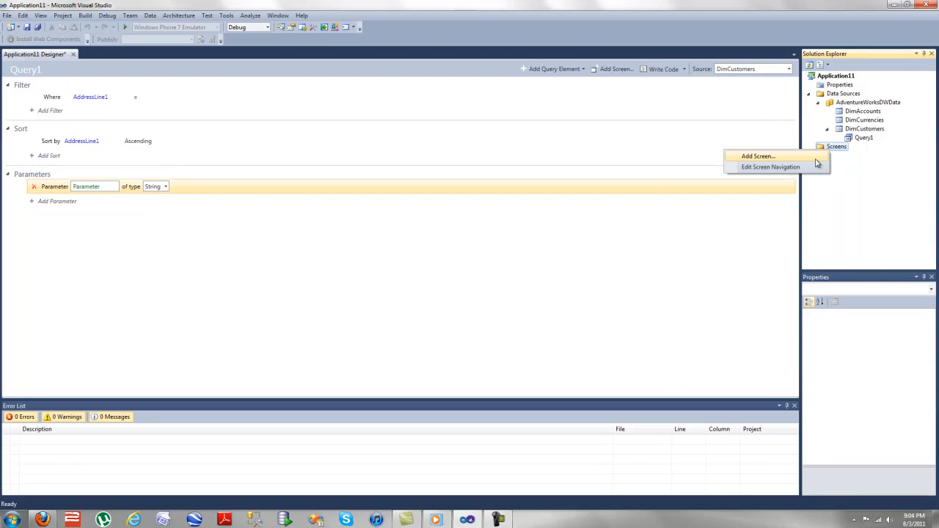
left_click(757, 156)
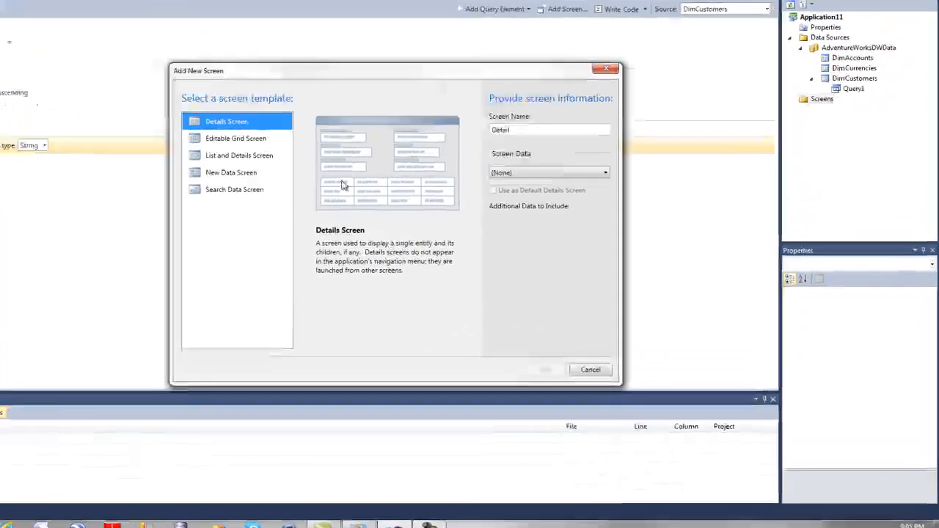
left_click(234, 138)
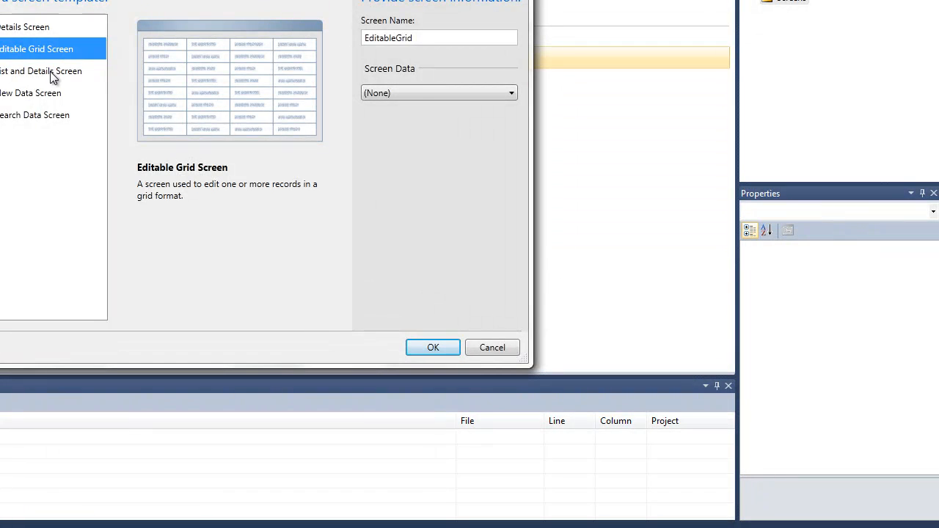
left_click(30, 93)
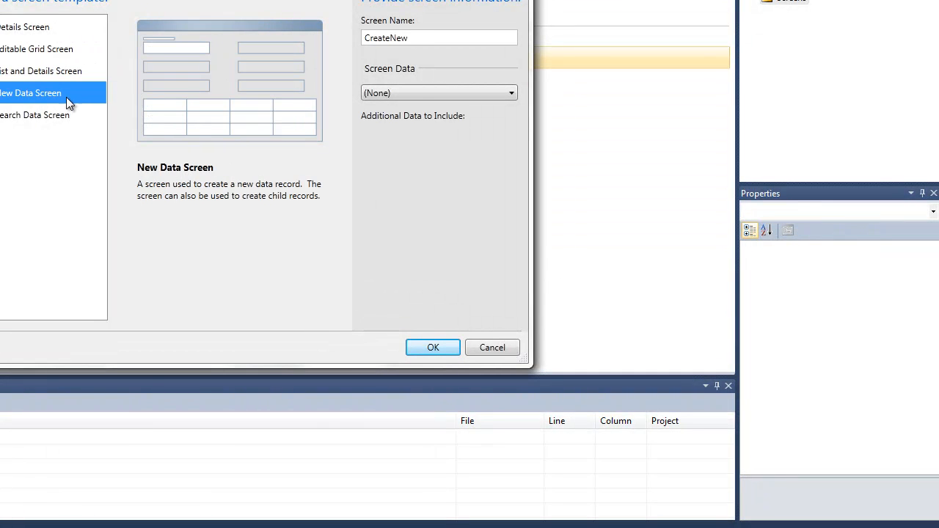
left_click(35, 115)
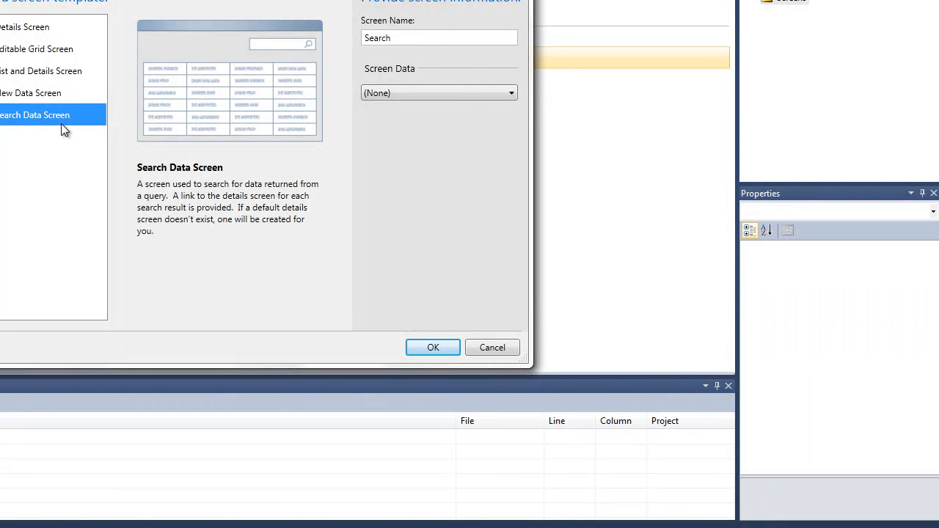
mouse_move(56, 150)
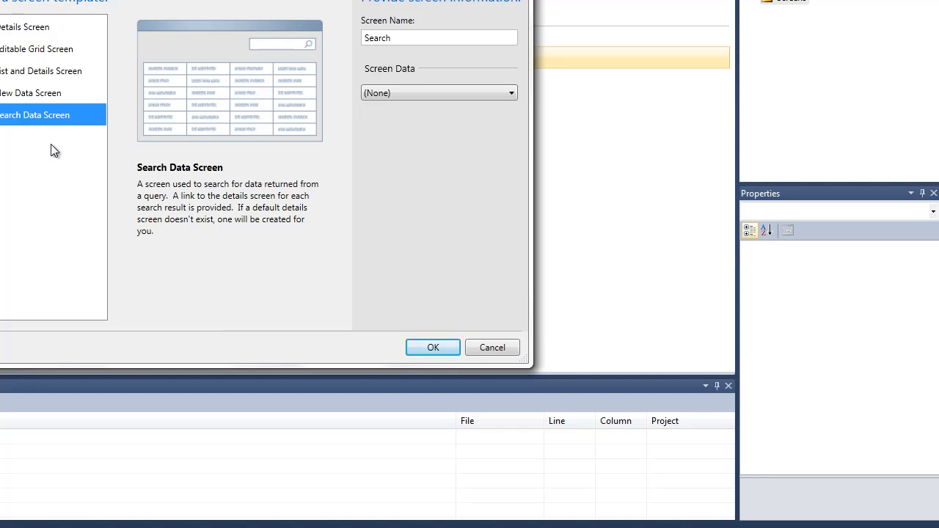
mouse_move(41, 83)
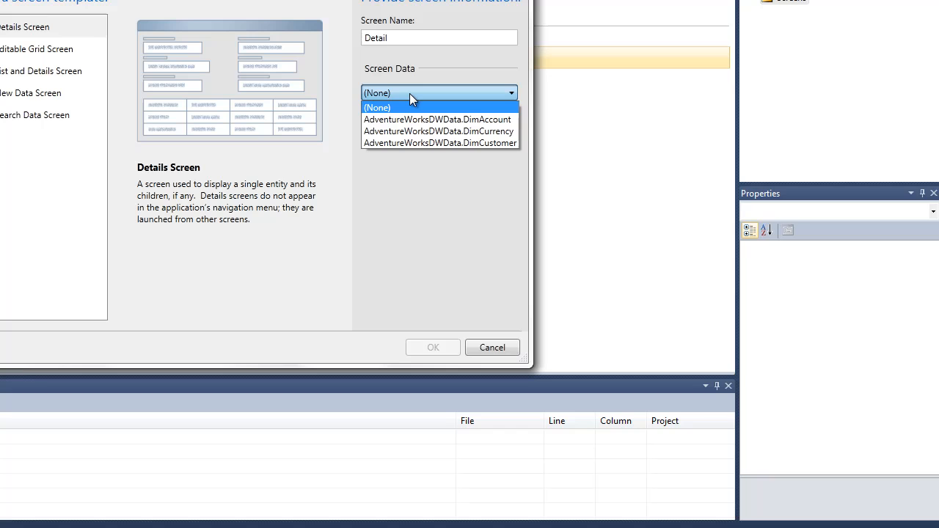
mouse_move(438, 119)
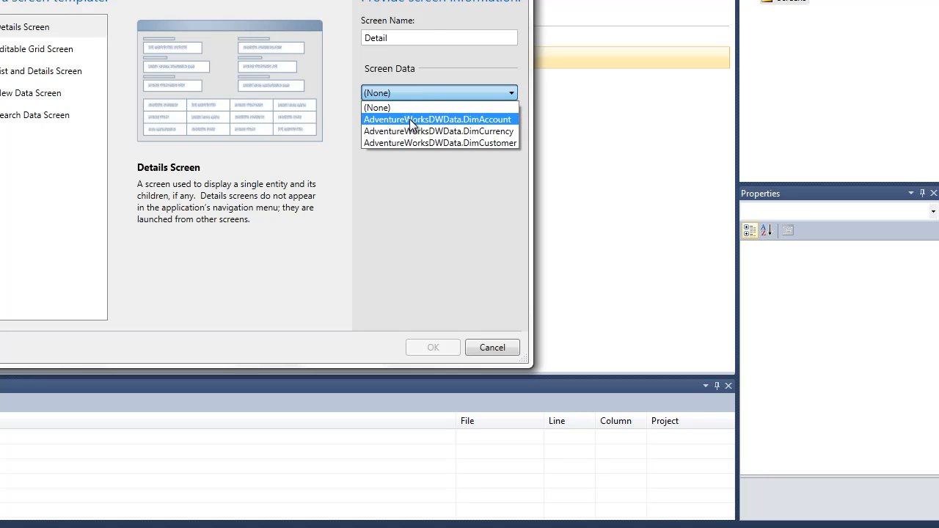
Step: Create a Details Screen on AdventureWorksDWData.DimAccount with DimAccount Details included
left_click(437, 118)
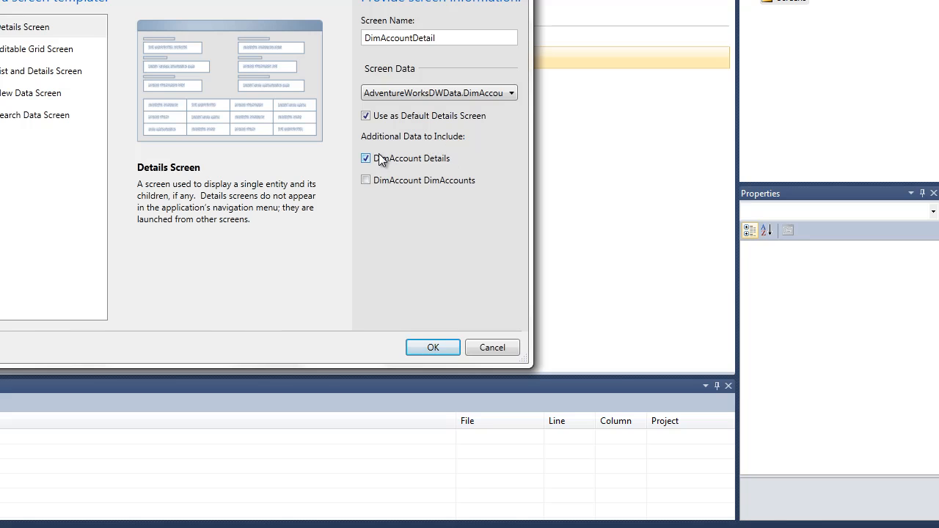
left_click(431, 346)
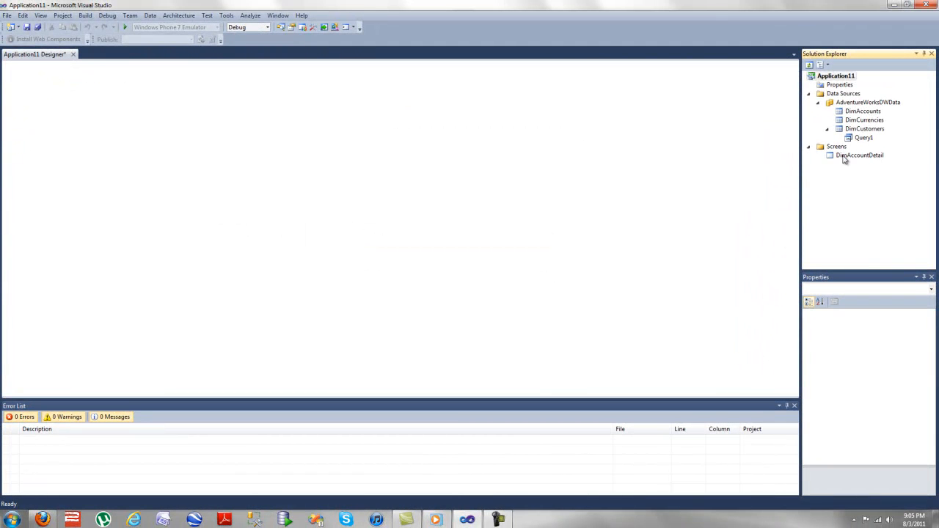
Step: Open DimAccountDetail for design, view its Close command's empty closing code and answer the save prompt
double_click(859, 156)
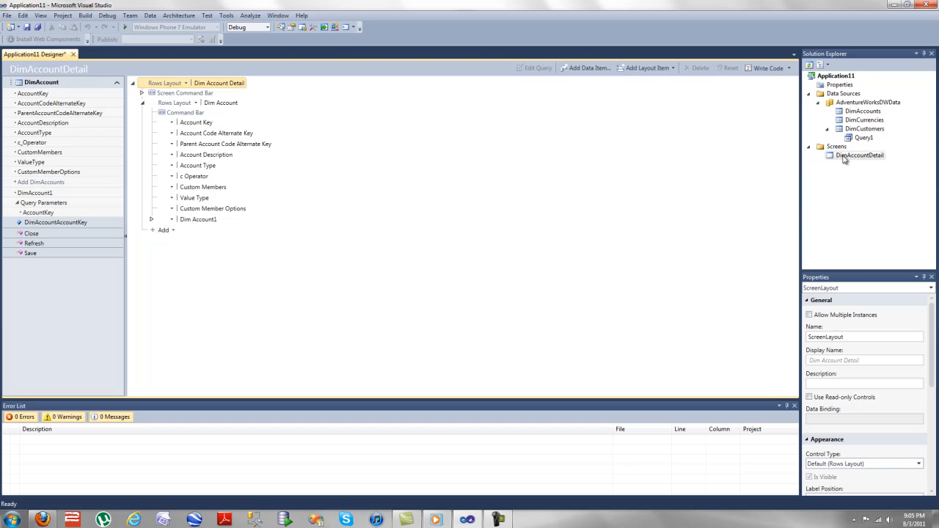
mouse_move(838, 150)
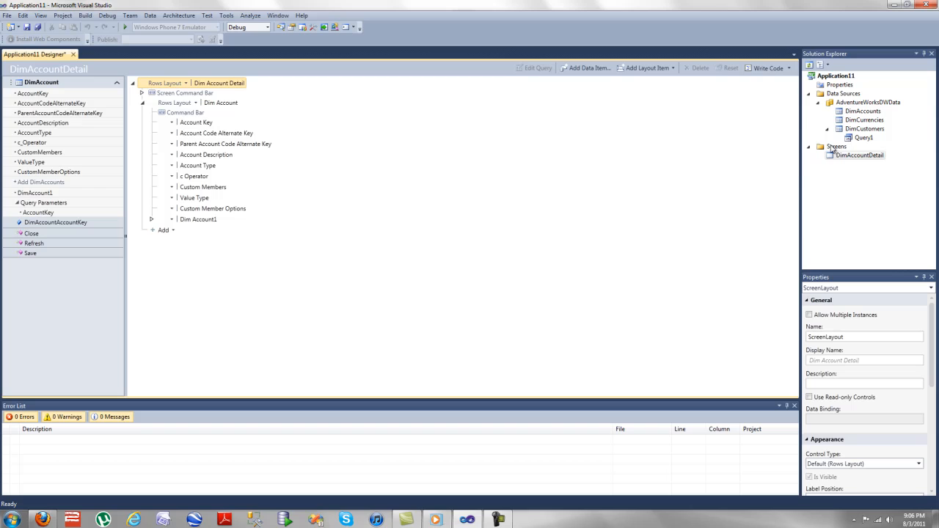
mouse_move(839, 162)
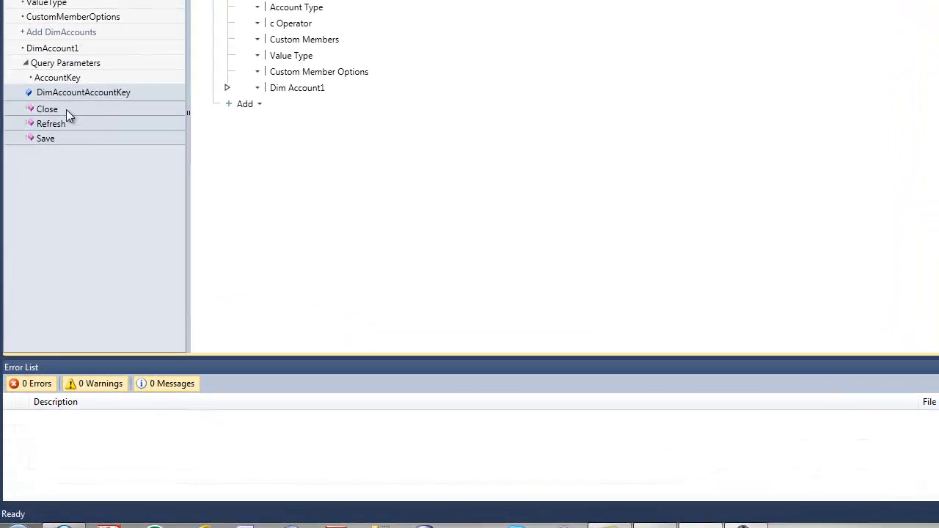
right_click(47, 109)
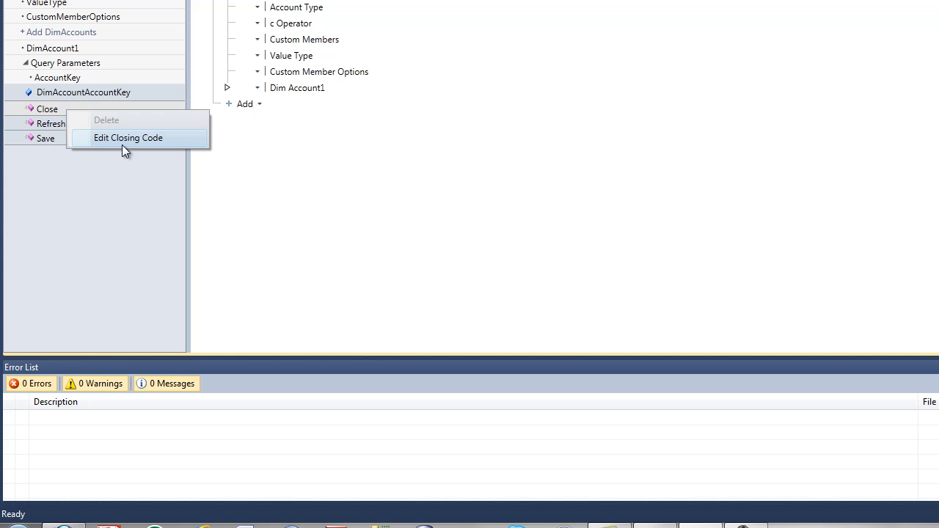
left_click(127, 138)
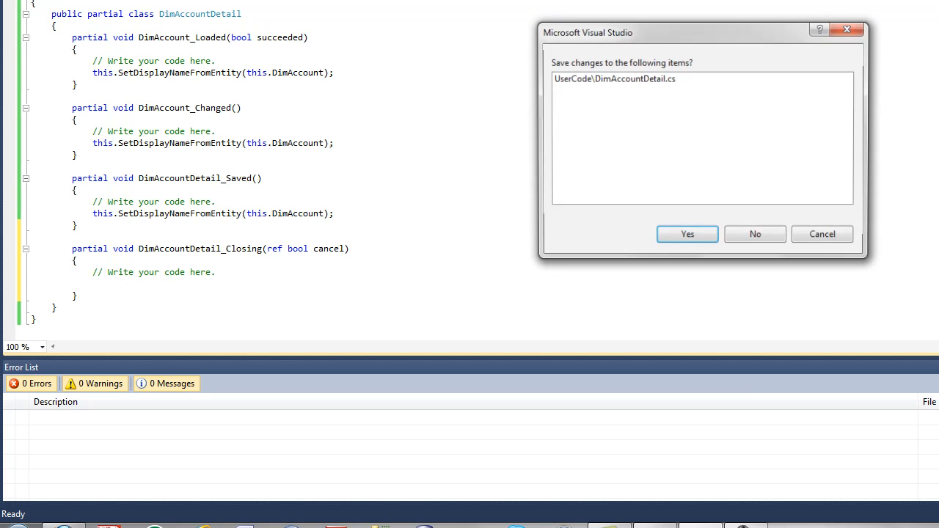
left_click(686, 233)
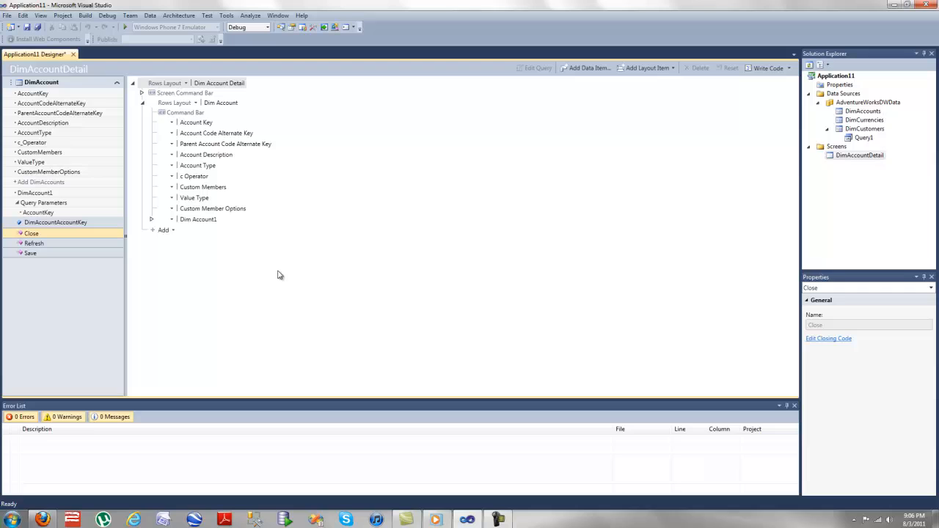
mouse_move(380, 303)
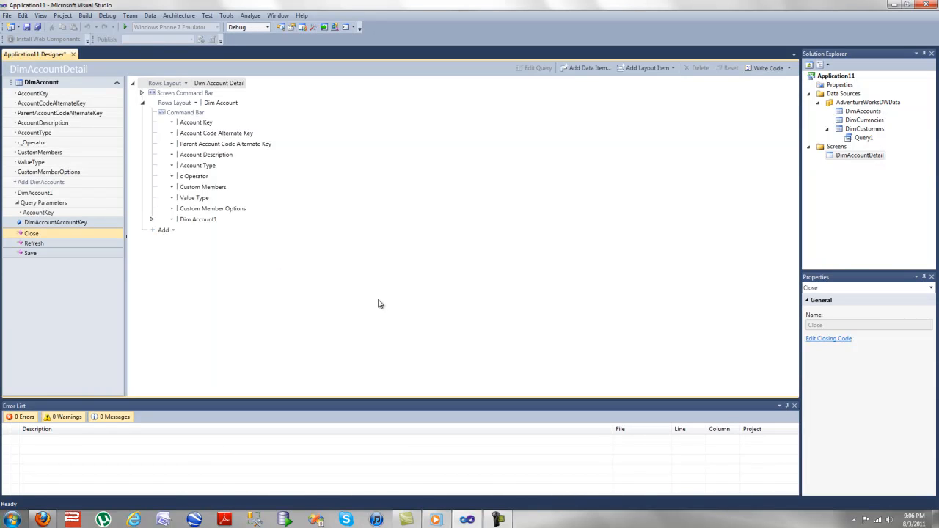
mouse_move(125, 26)
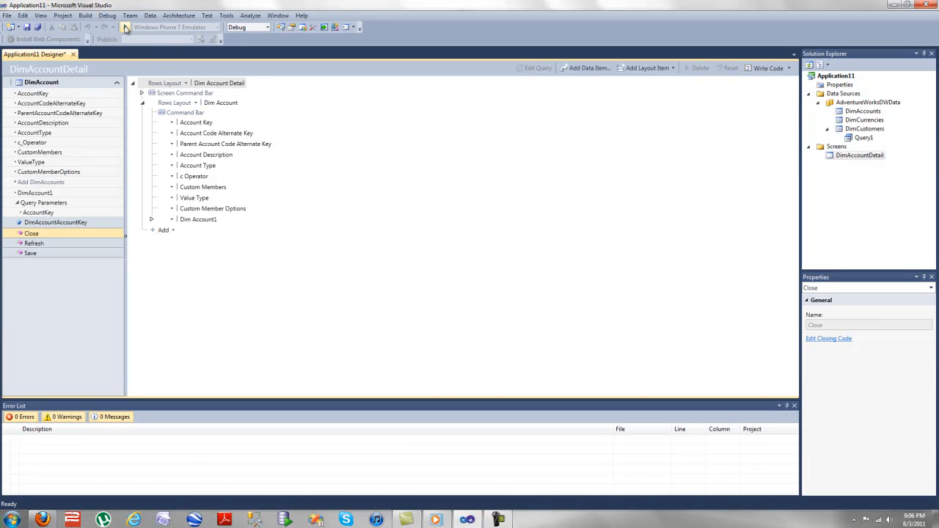
Step: Add a DimCurrencyDetail details screen on DimCurrency and close its designer
right_click(860, 156)
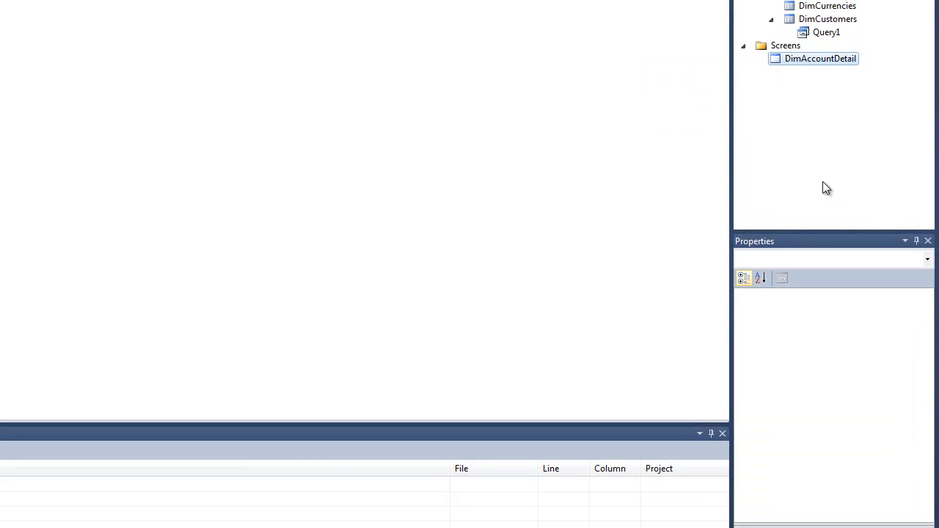
left_click(785, 44)
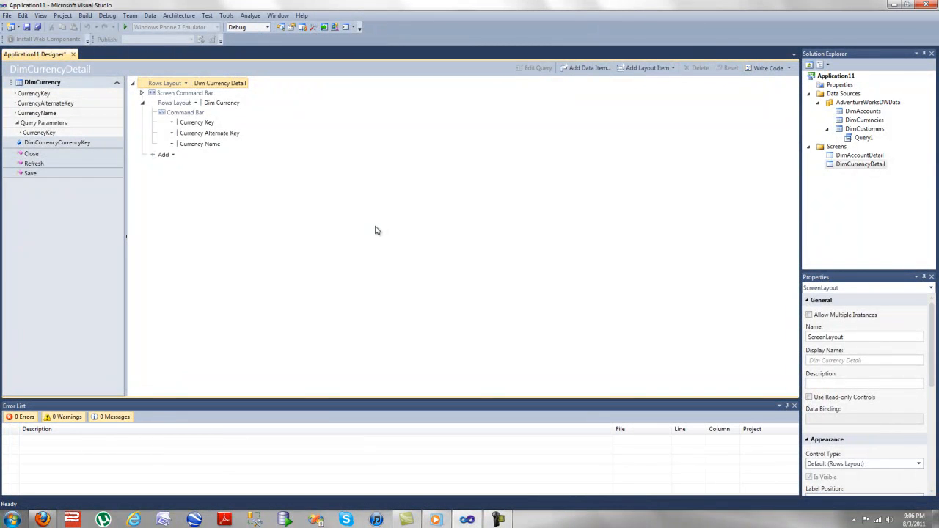
mouse_move(325, 198)
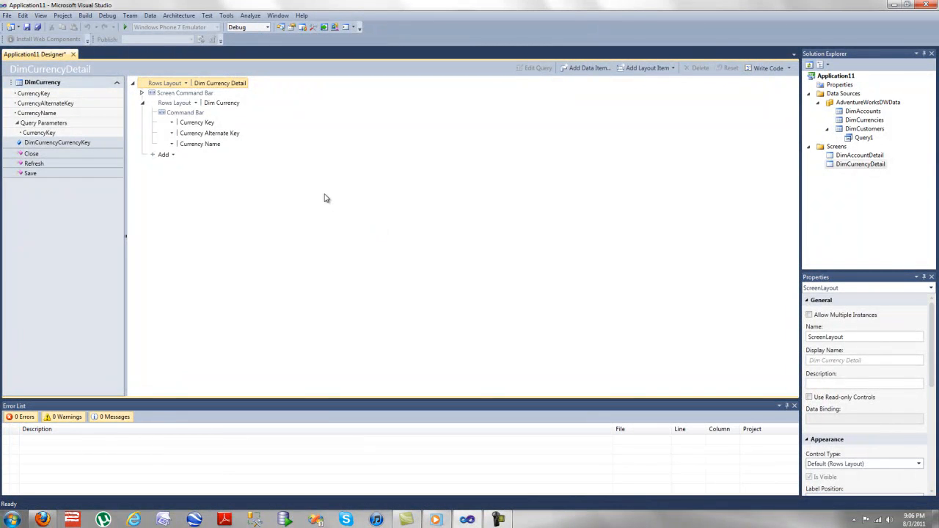
mouse_move(308, 188)
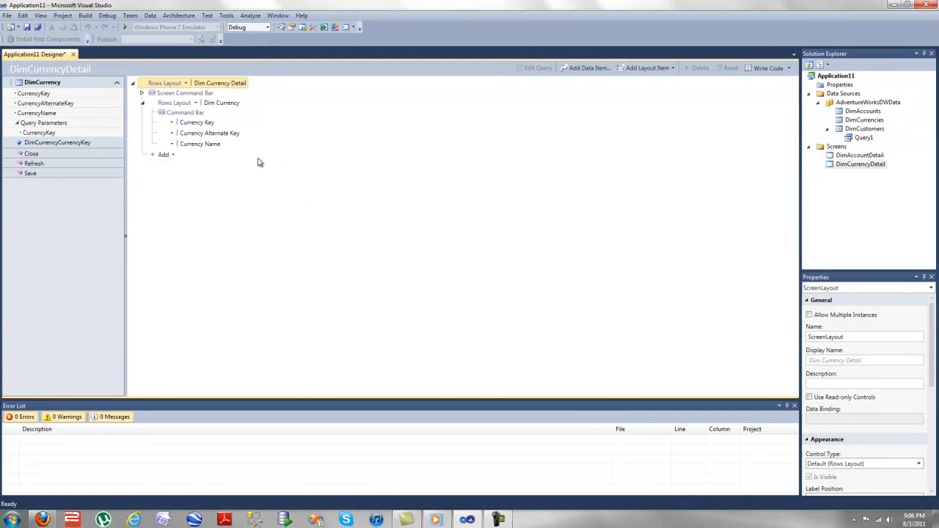
left_click(199, 144)
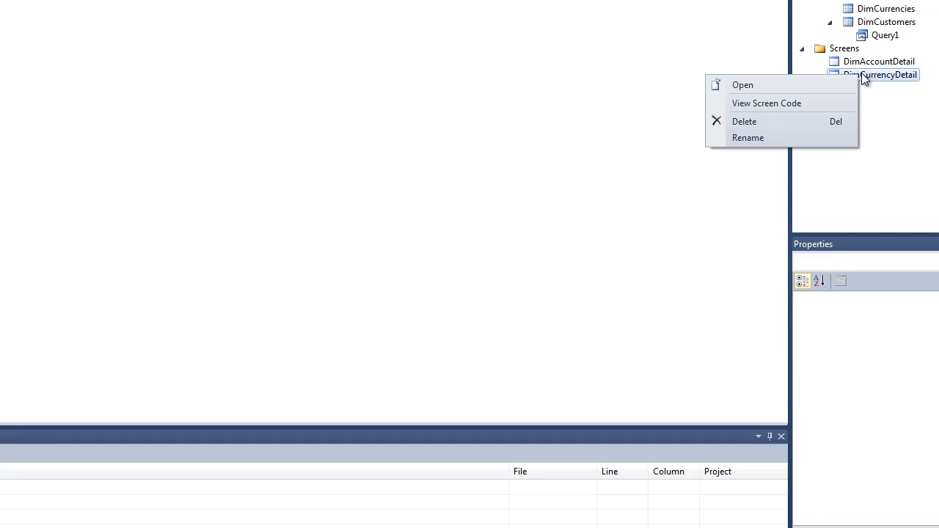
Step: Add a SearchDimCustomers search data screen to the Screens folder
right_click(845, 47)
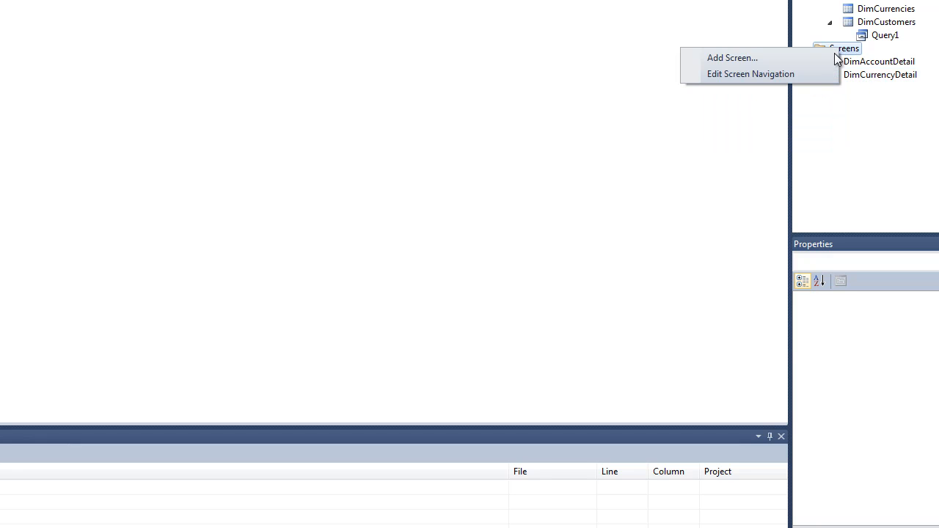
left_click(732, 58)
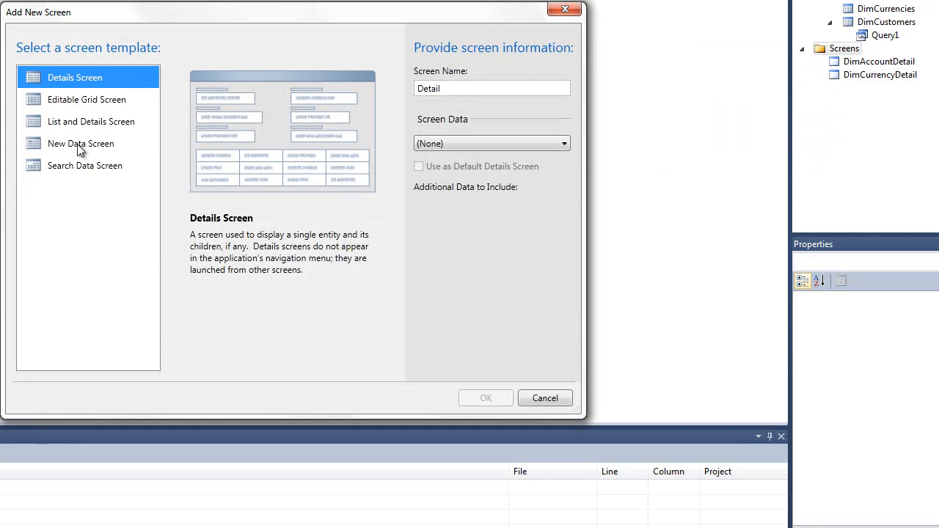
left_click(85, 164)
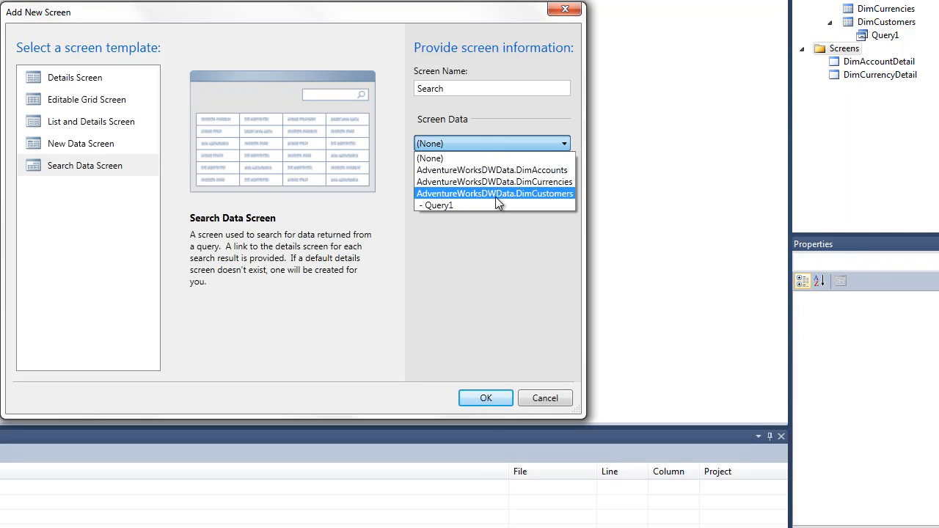
Step: Show the project properties' Access Control settings with Windows authentication chosen
left_click(484, 398)
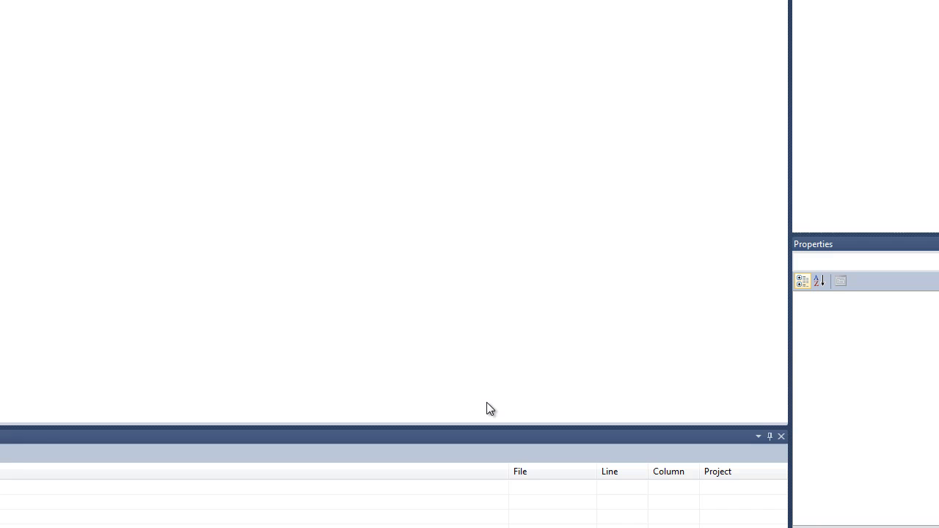
left_click(884, 88)
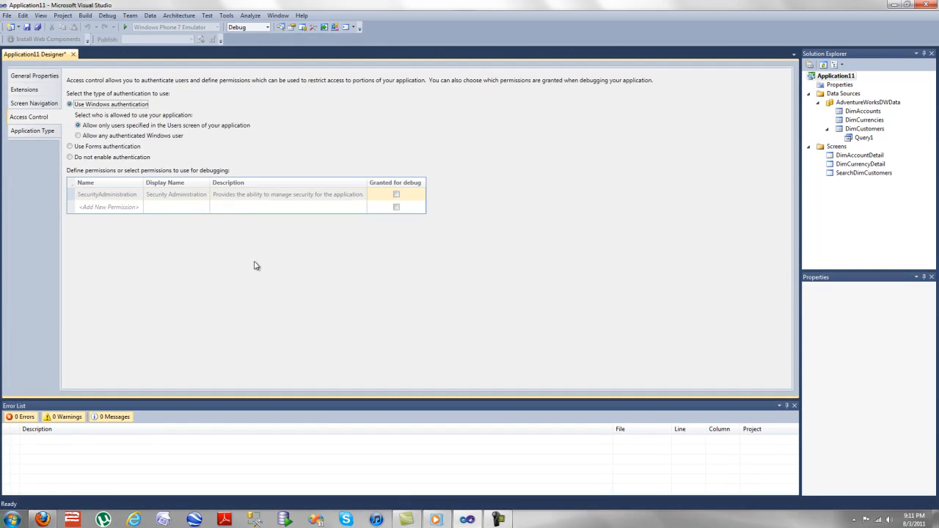
Step: Review the application's General Properties, Extensions and Screen Navigation settings in the designer
right_click(864, 164)
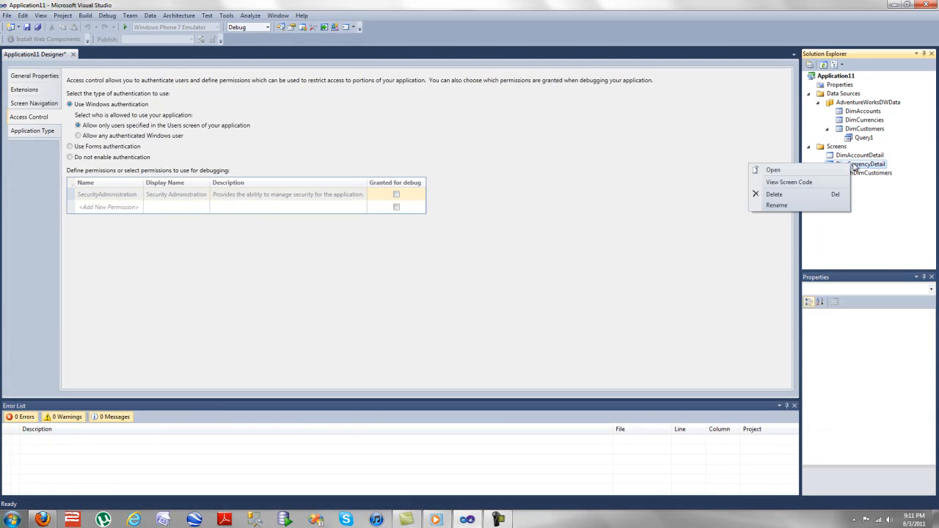
mouse_move(584, 212)
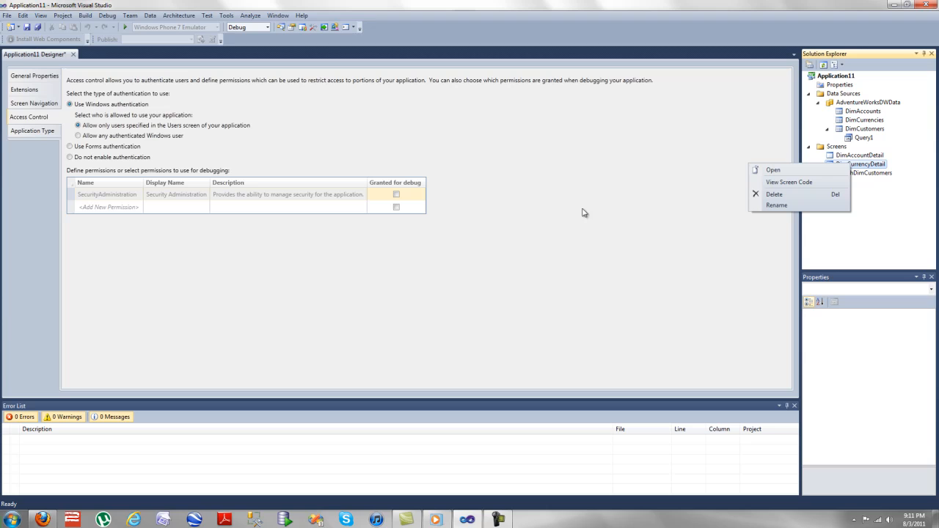
mouse_move(520, 232)
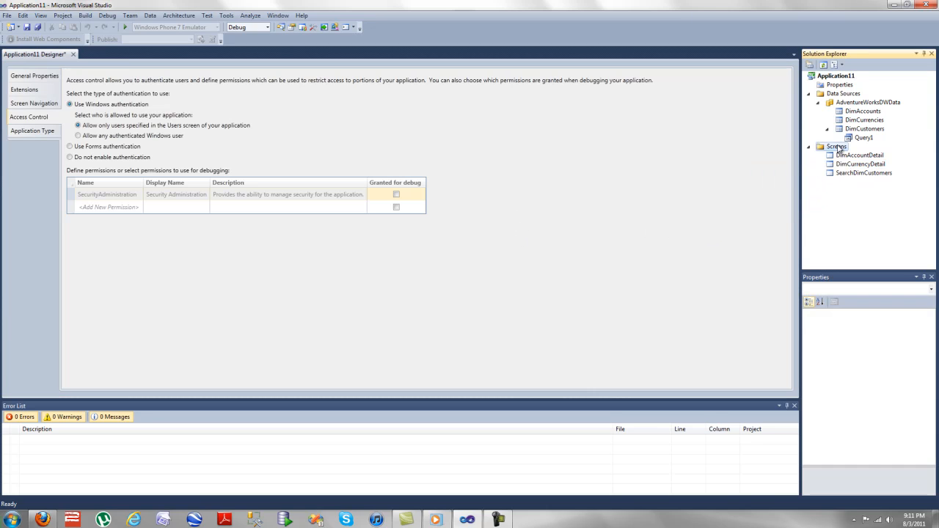
right_click(836, 146)
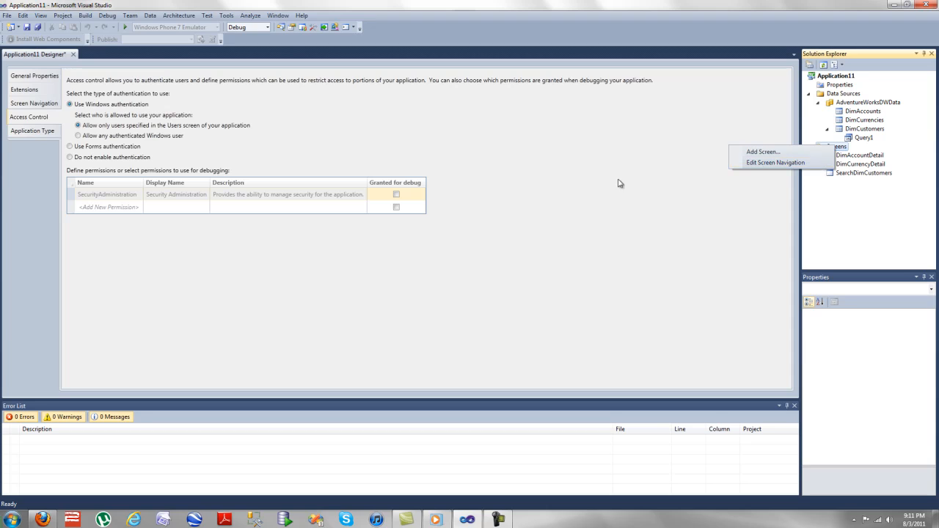
left_click(34, 77)
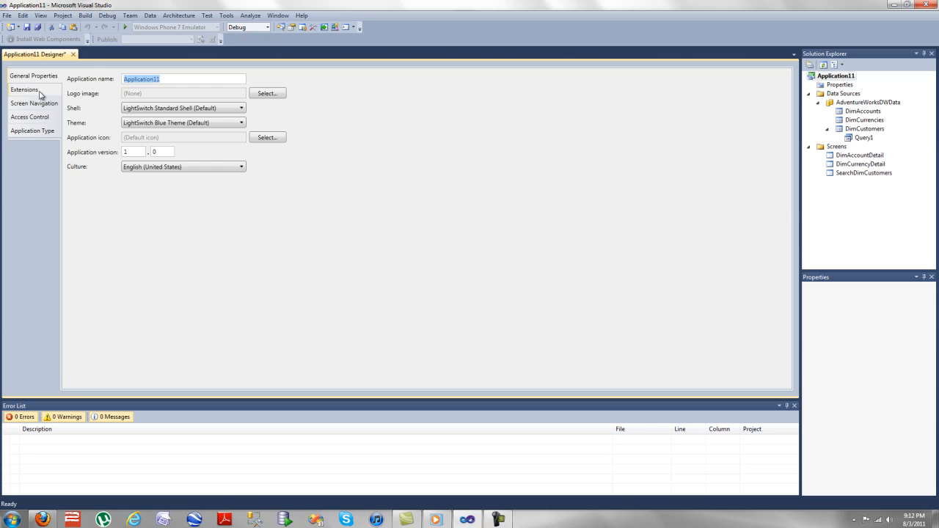
left_click(23, 89)
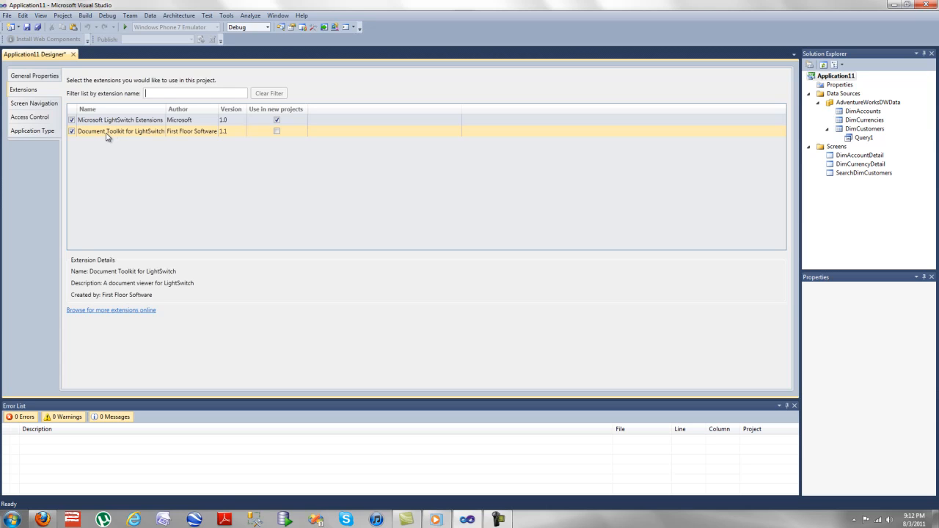
left_click(34, 103)
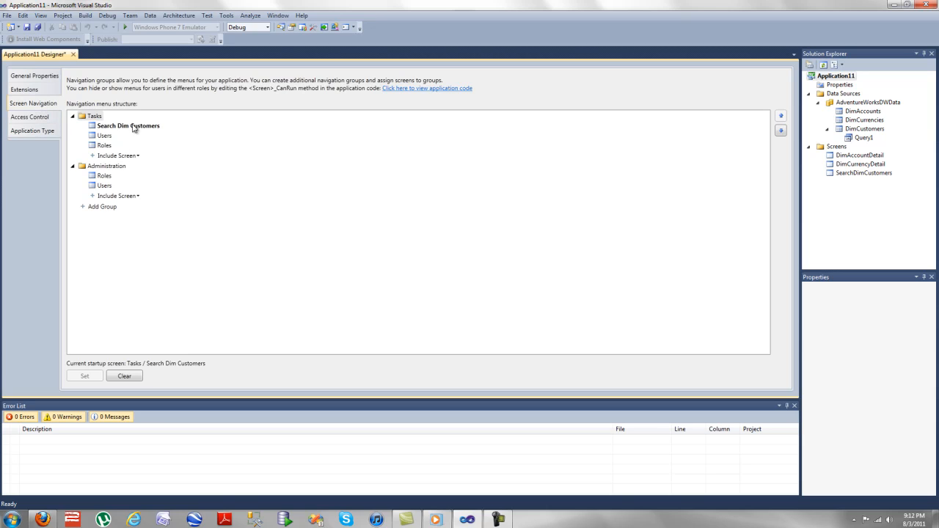
left_click(128, 126)
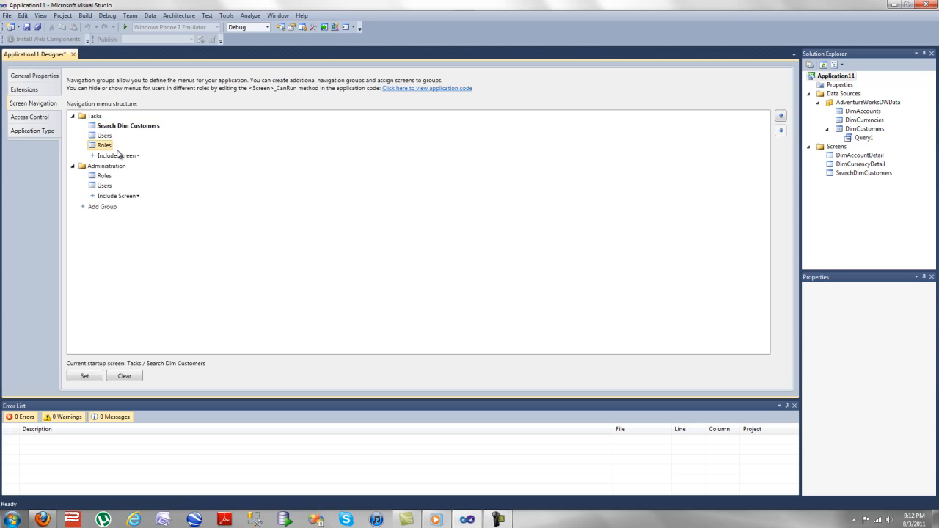
Step: After checking Access Control, set Application Type to a Web client hosted on IIS
left_click(30, 117)
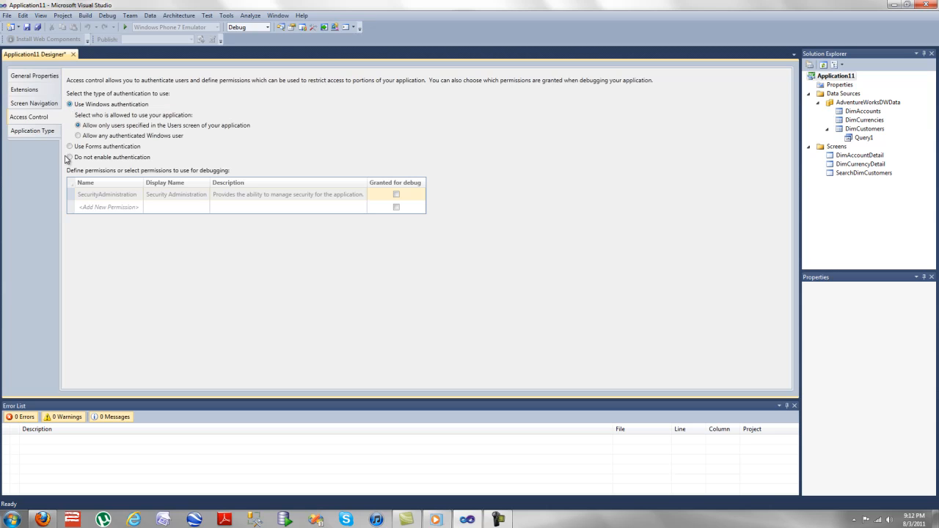
left_click(71, 157)
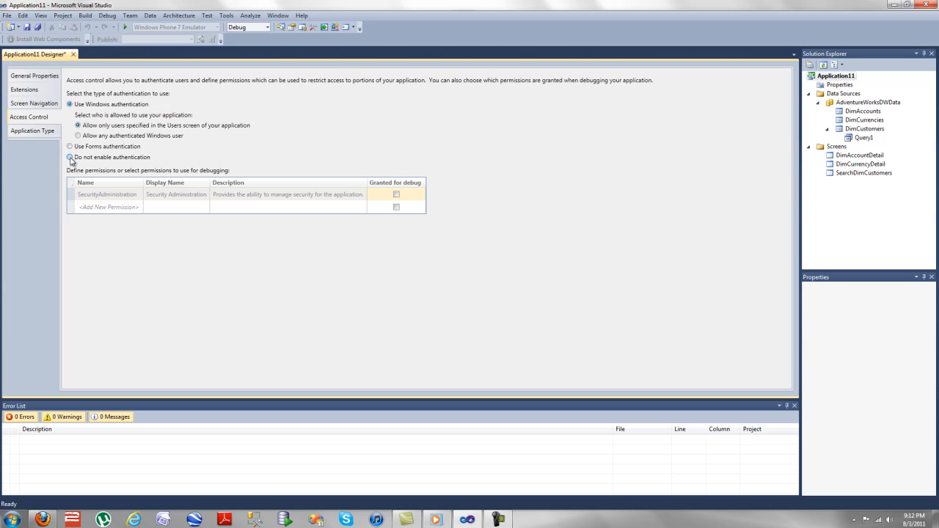
left_click(31, 131)
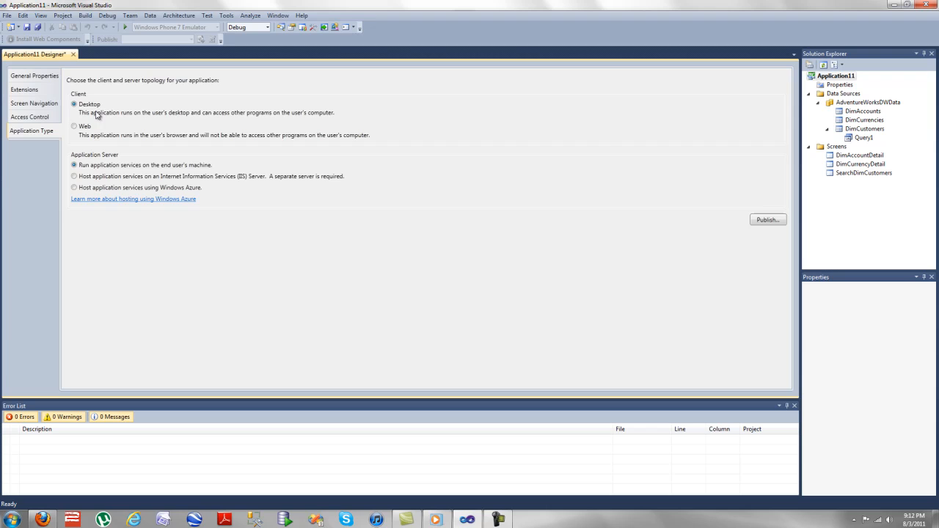
left_click(73, 126)
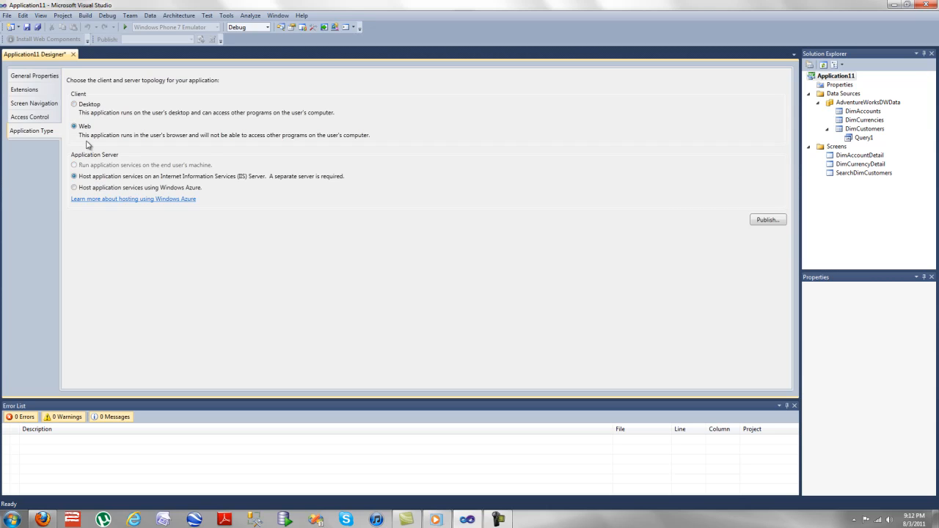
mouse_move(567, 121)
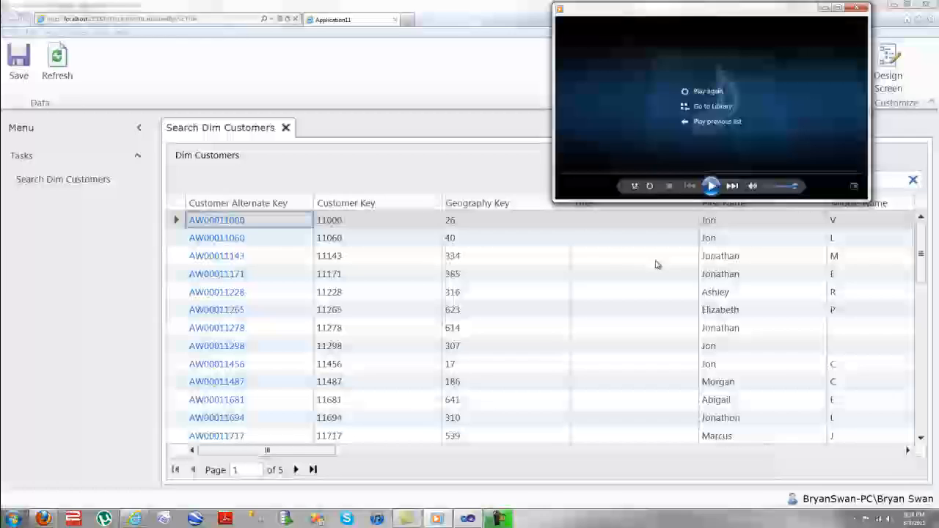
left_click(857, 8)
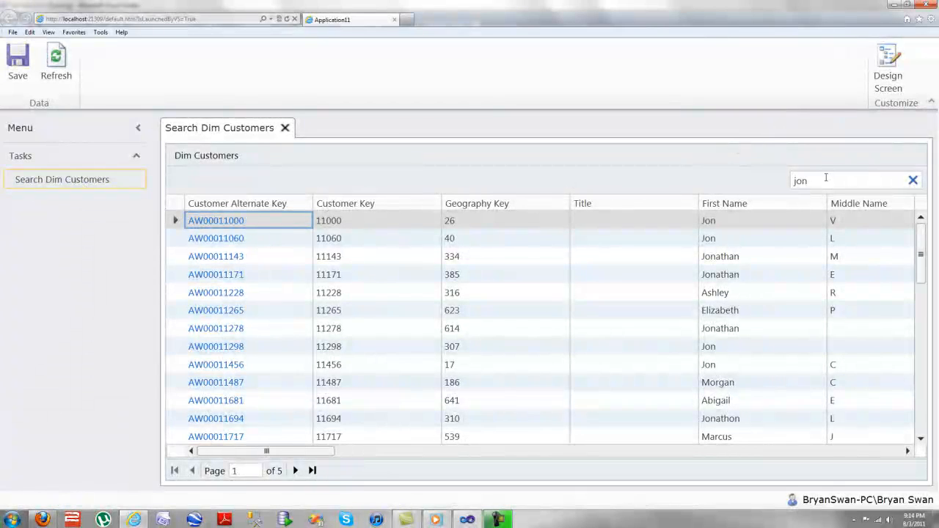
left_click(913, 179)
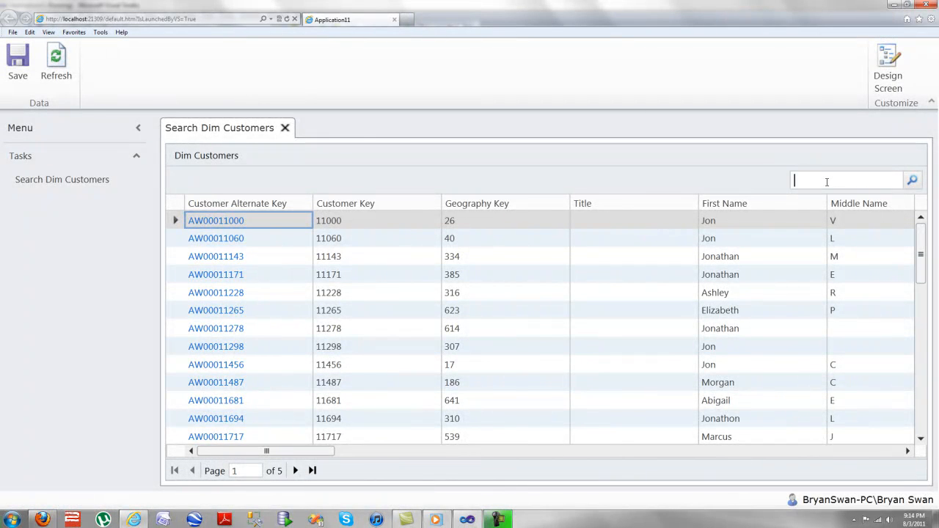
type("aw000")
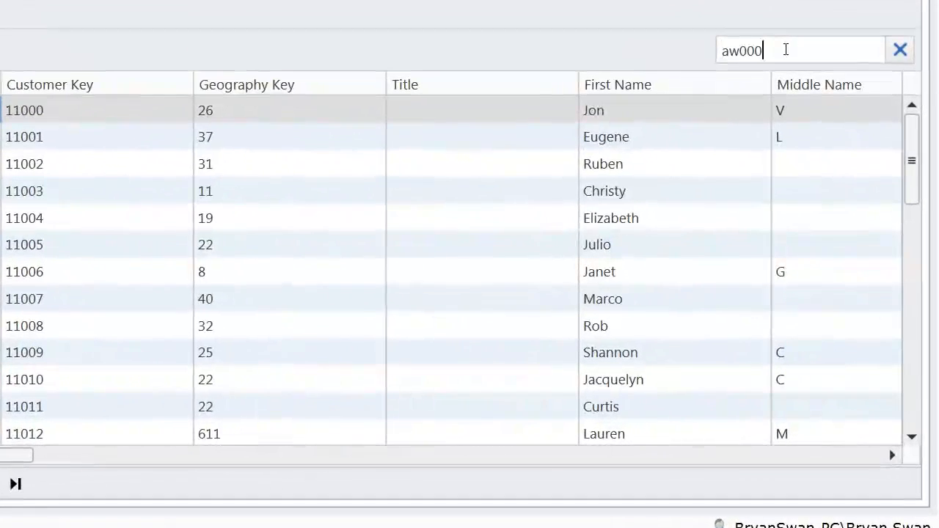
left_click(901, 50)
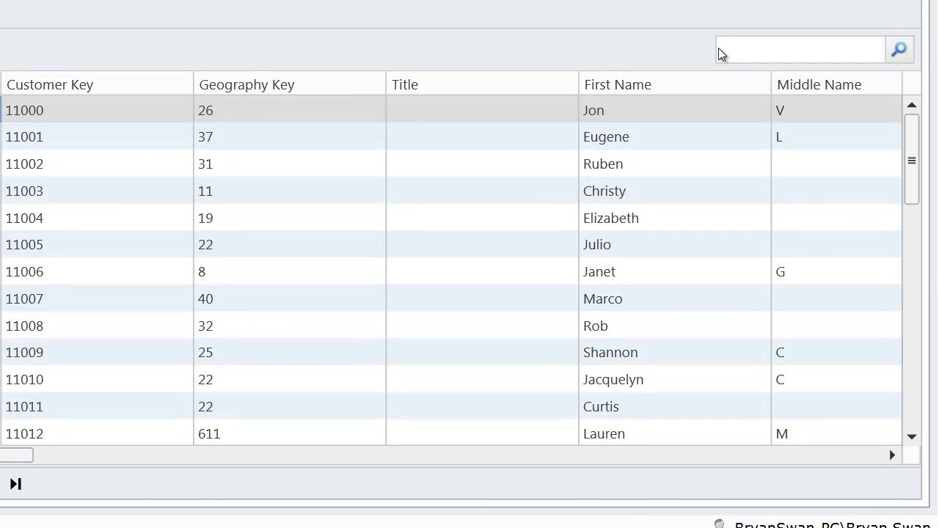
type("Jon")
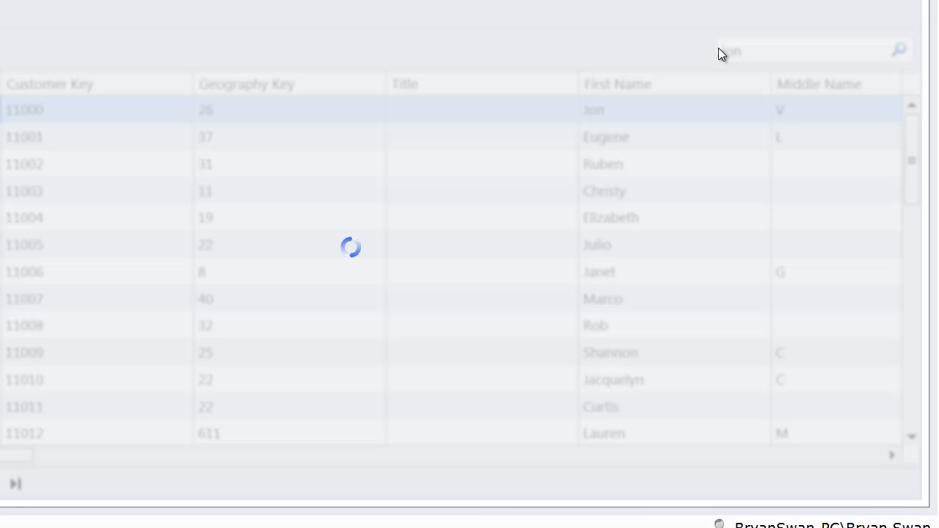
type("Jon")
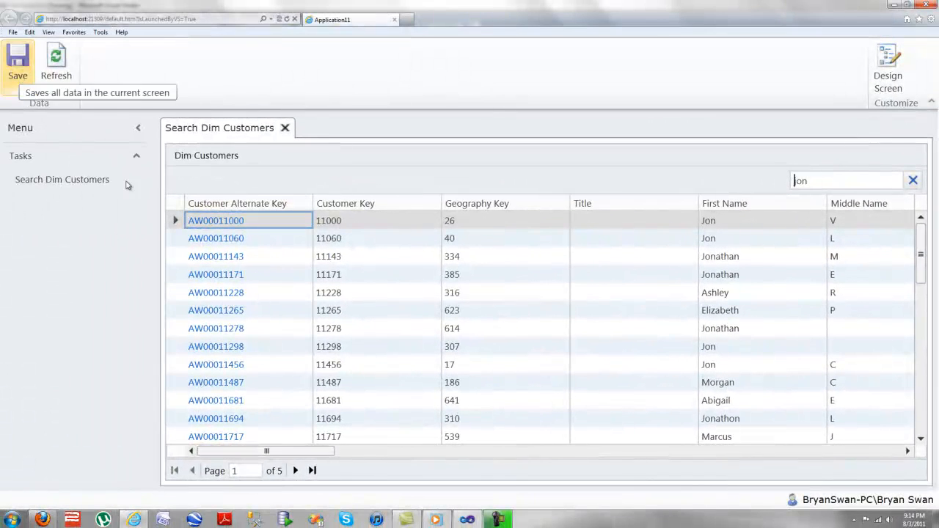
left_click(216, 220)
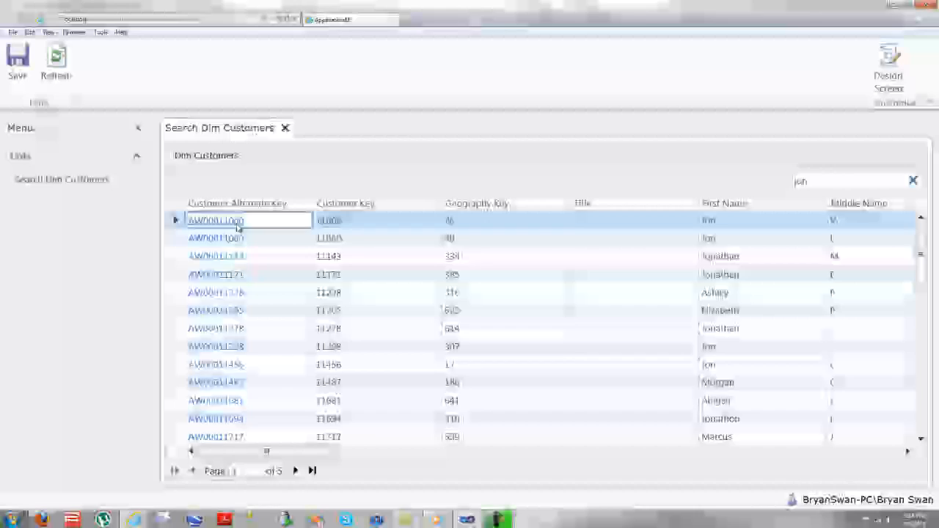
Step: Set customer AW00011000's English Education to Doctorate in its detail record
double_click(216, 220)
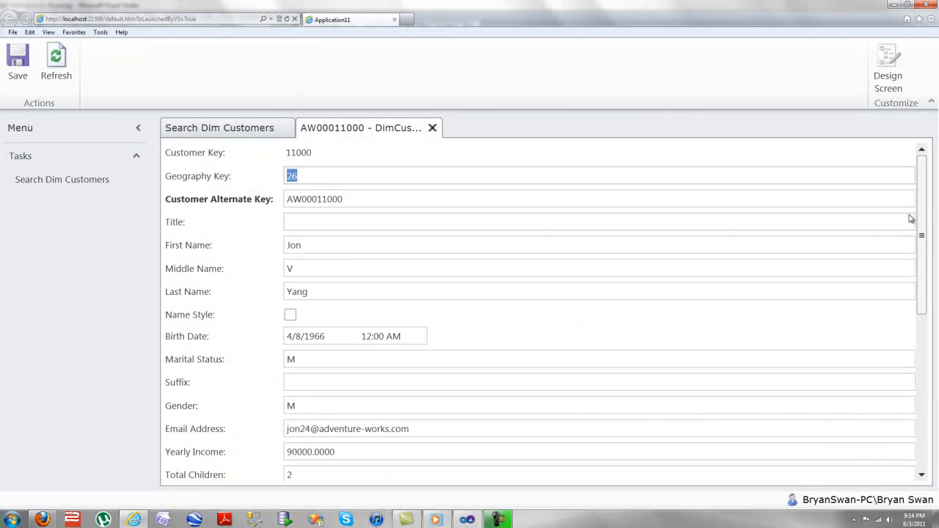
scroll("down", 3)
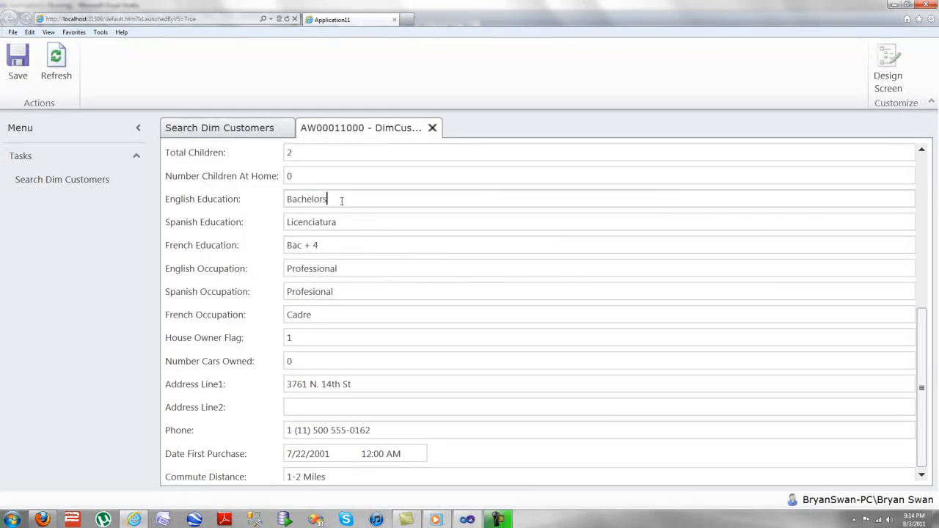
type("Doctorate")
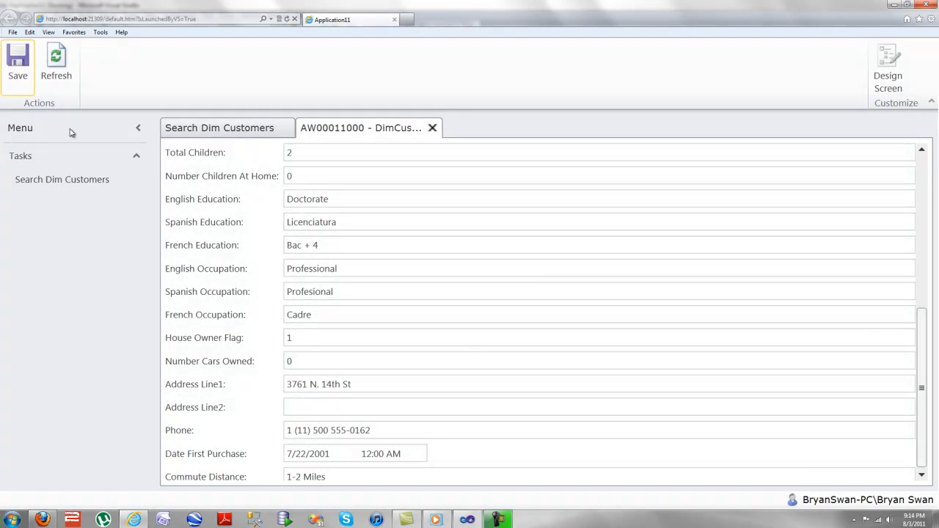
mouse_move(142, 248)
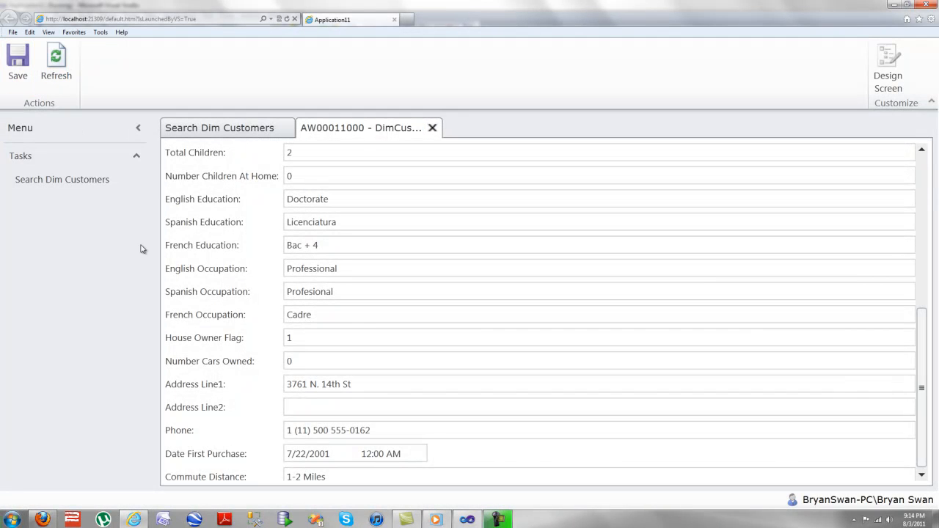
Step: Return to the Search Dim Customers results and reopen customer AW00011000's record
left_click(220, 128)
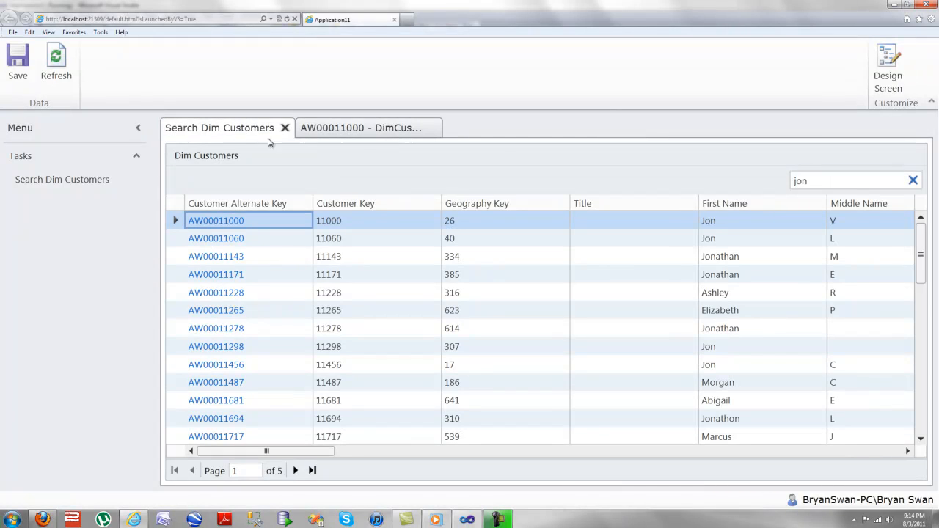
left_click(844, 180)
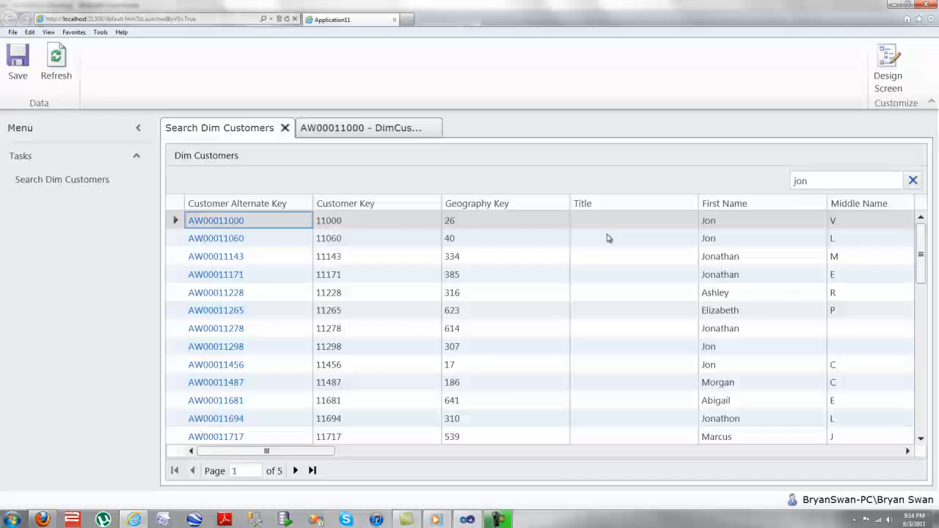
left_click(216, 220)
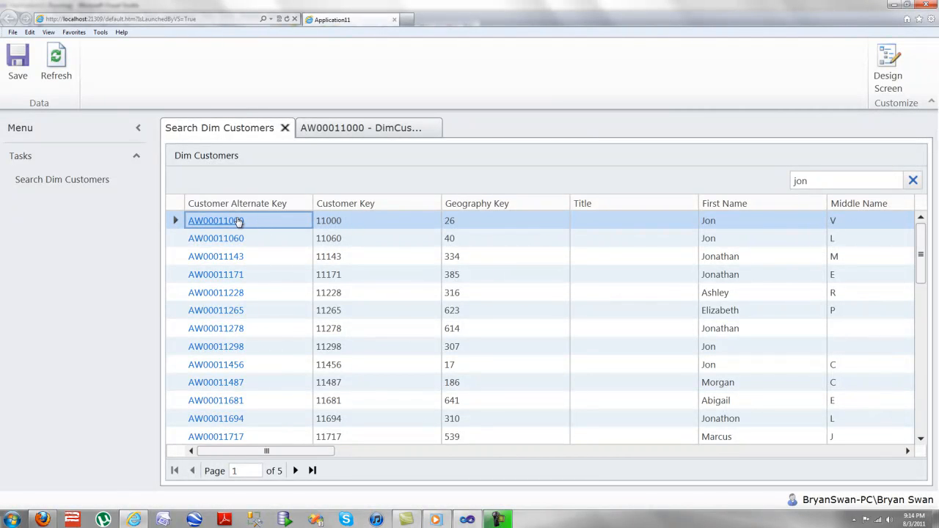